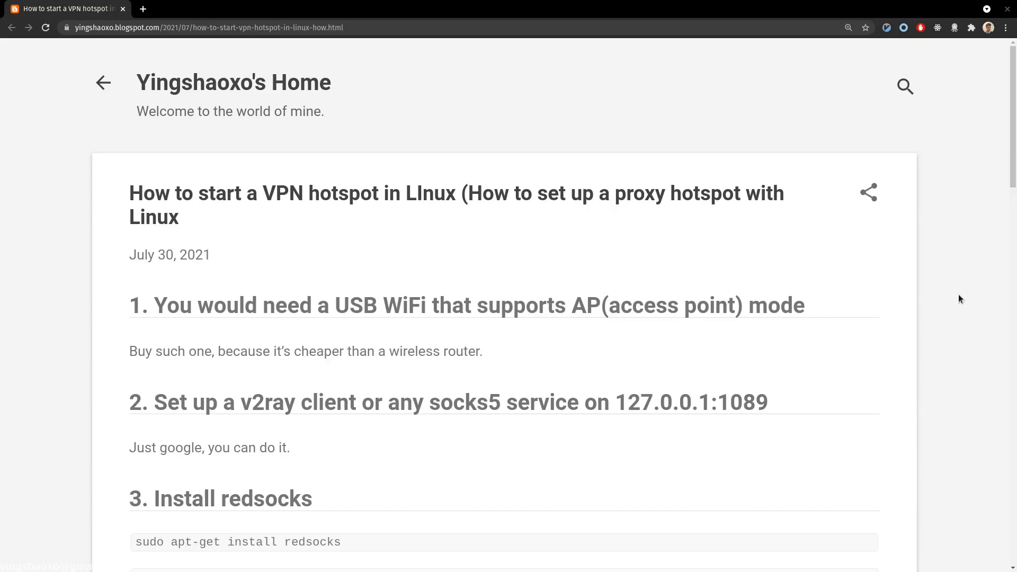
{"action": "mouse_move", "coordinate": [866, 305]}
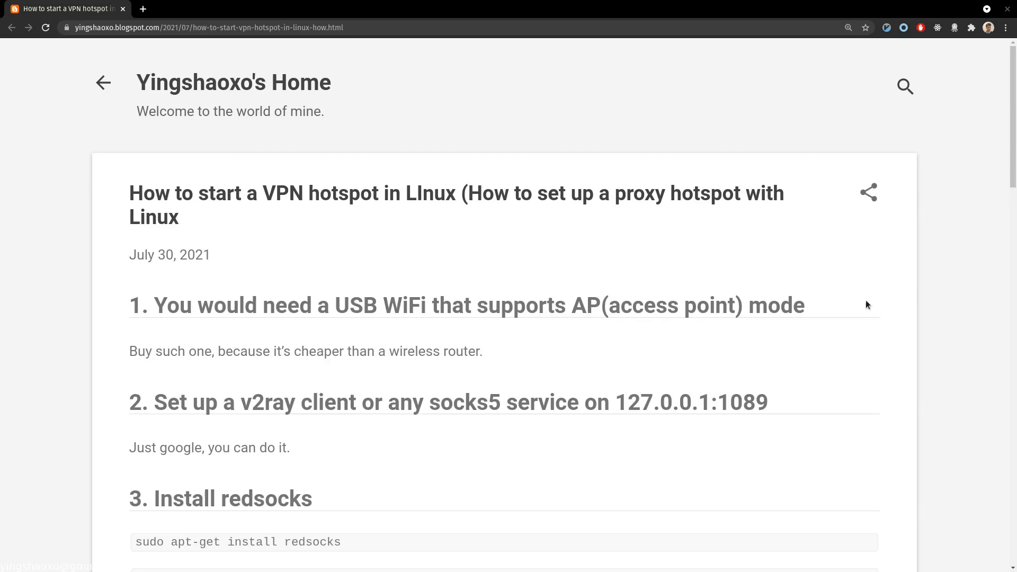
{"action": "mouse_move", "coordinate": [350, 224]}
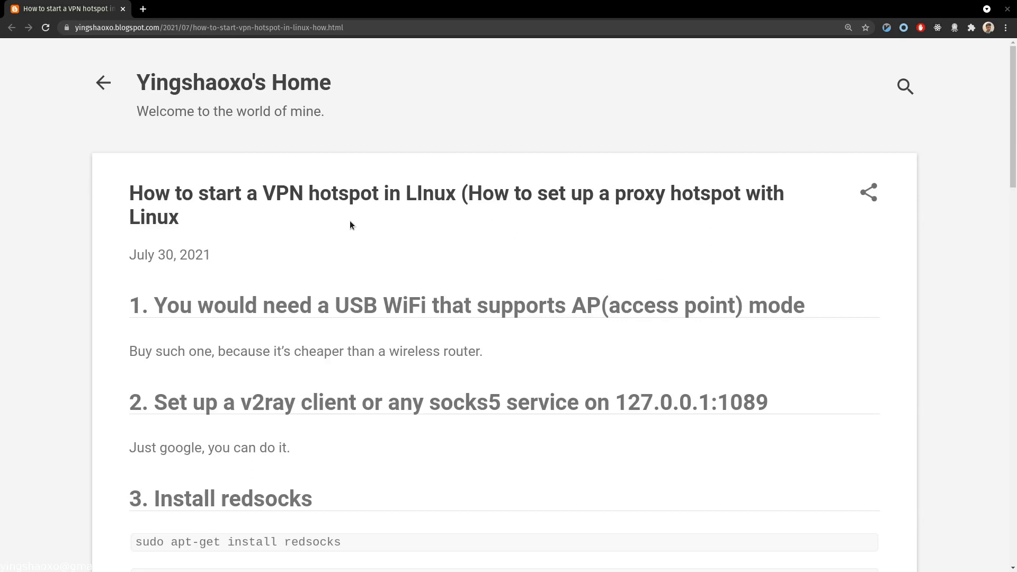
{"action": "mouse_move", "coordinate": [534, 218]}
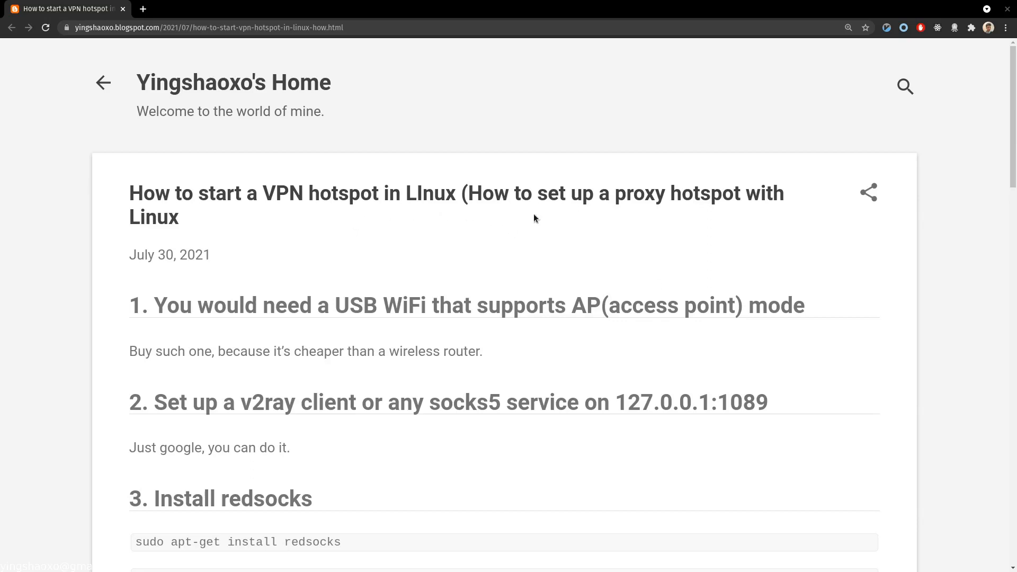
{"action": "mouse_move", "coordinate": [714, 209]}
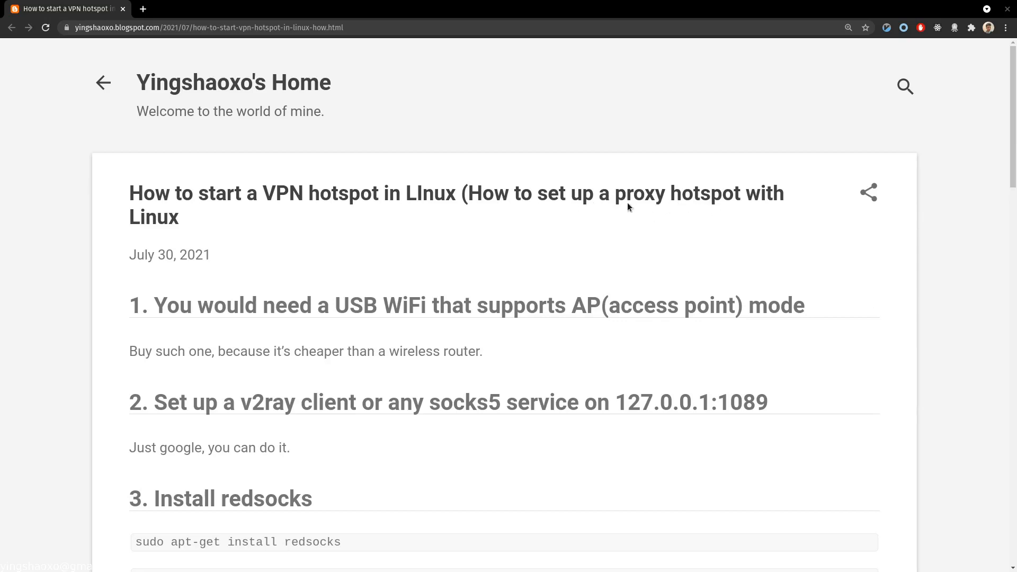
{"action": "mouse_move", "coordinate": [386, 218]}
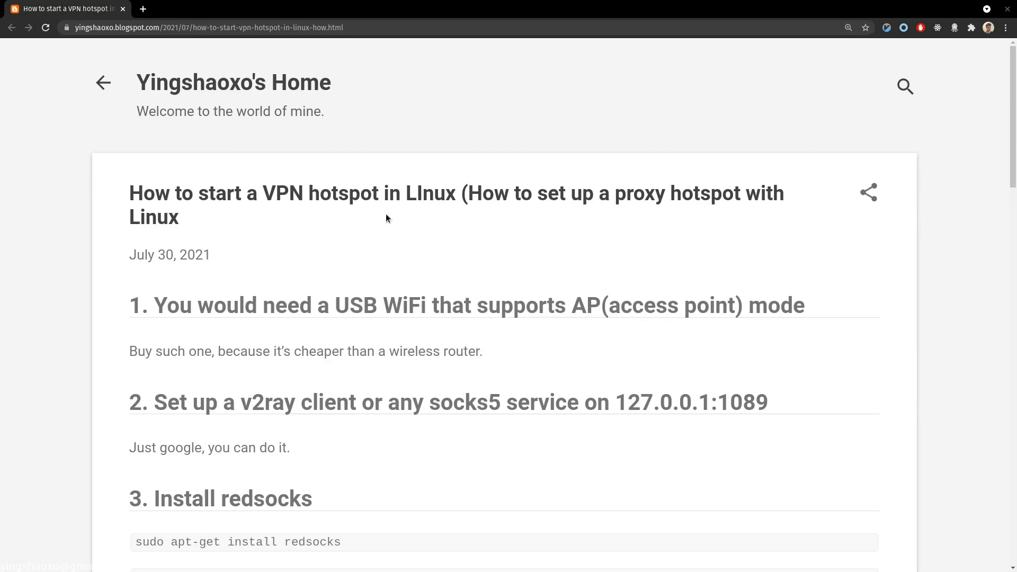
{"action": "mouse_move", "coordinate": [390, 232]}
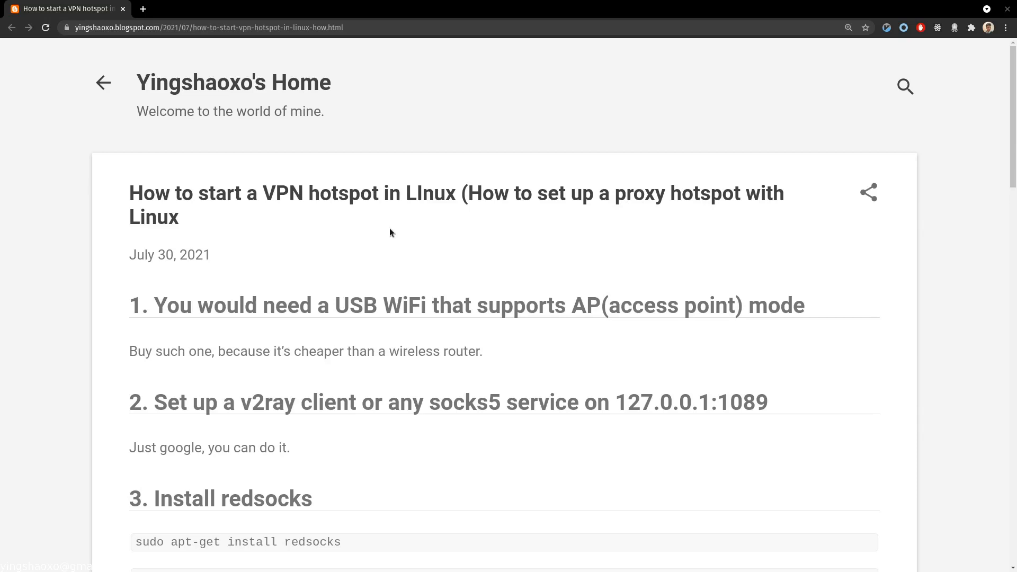
{"action": "mouse_move", "coordinate": [347, 208]}
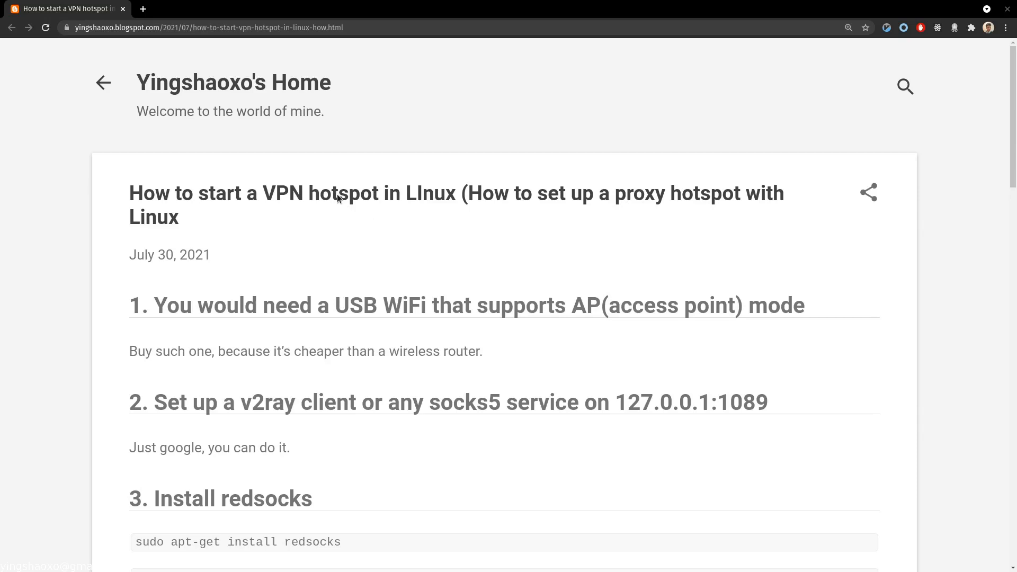
{"action": "mouse_move", "coordinate": [332, 221]}
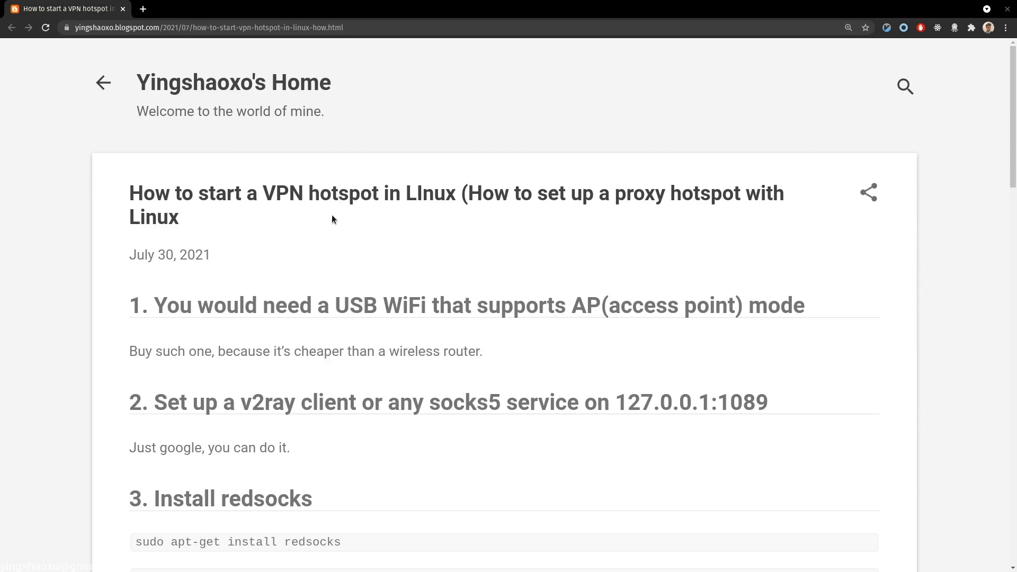
{"action": "mouse_move", "coordinate": [312, 203]}
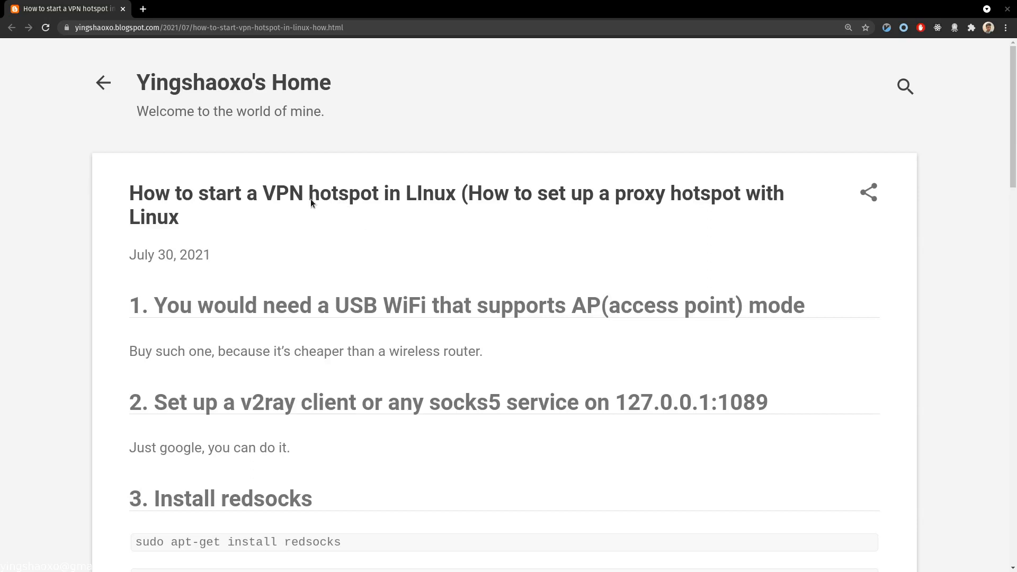
{"action": "mouse_move", "coordinate": [273, 199]}
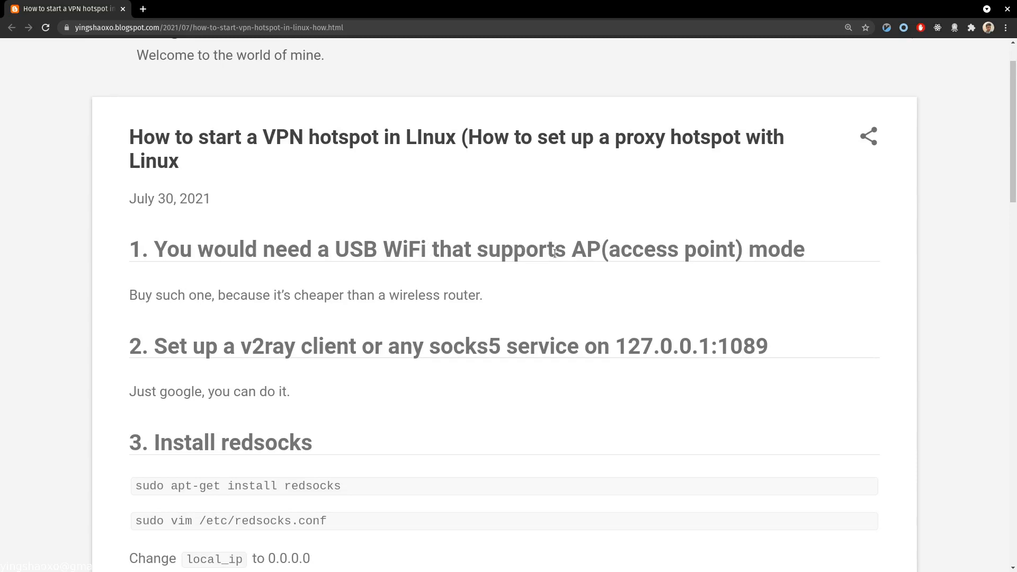
{"action": "mouse_move", "coordinate": [664, 272]}
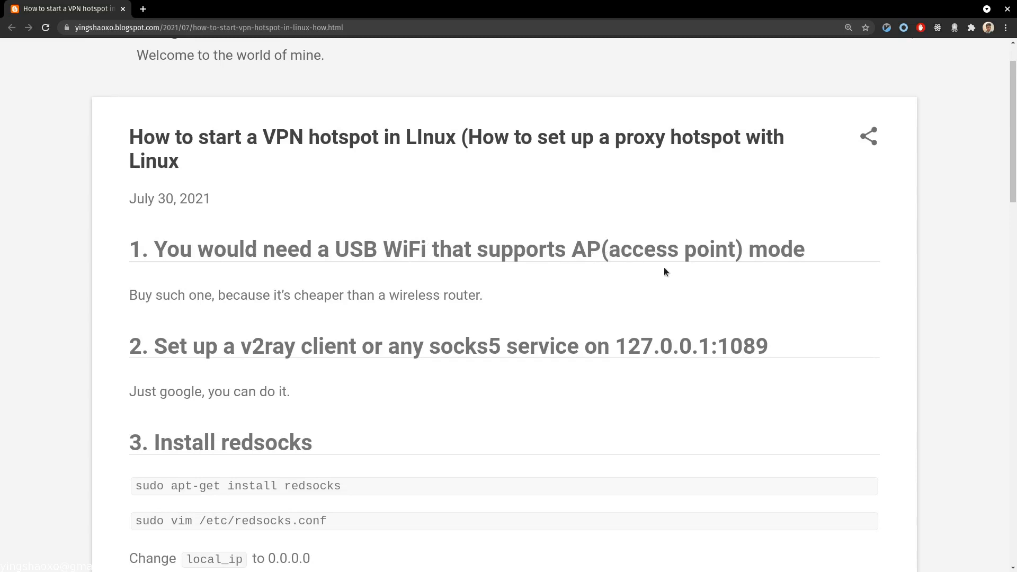
{"action": "mouse_move", "coordinate": [611, 253]}
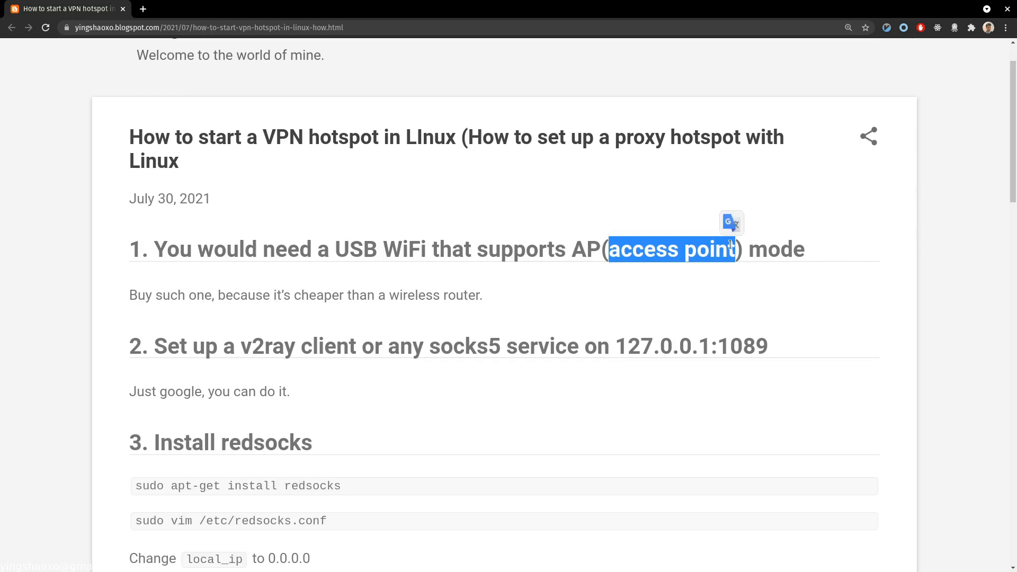
Highlight the post's phrase about being cheaper than a router, then clear it.
{"action": "left_click", "coordinate": [265, 284]}
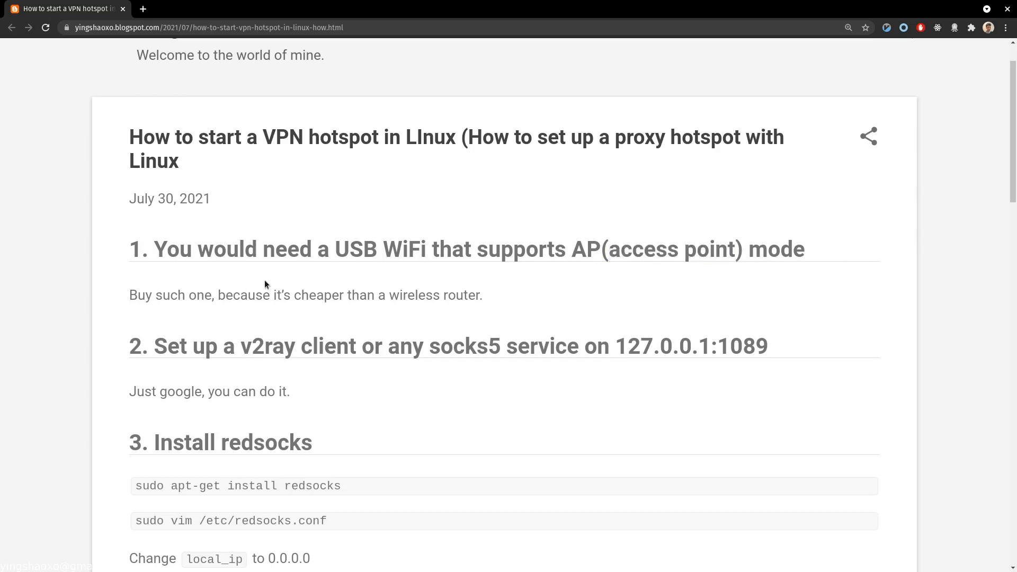
{"action": "mouse_move", "coordinate": [224, 293]}
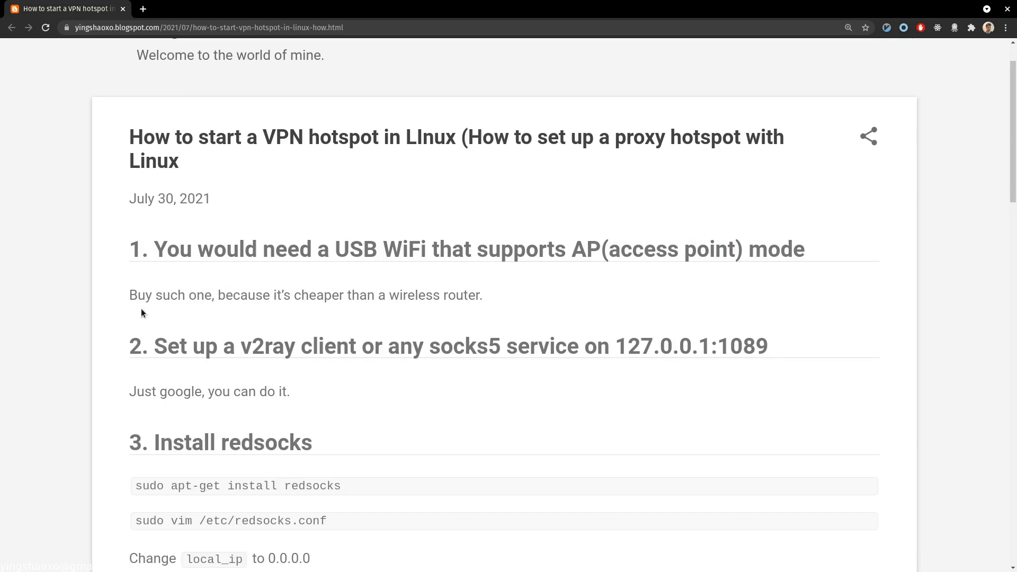
{"action": "mouse_move", "coordinate": [261, 311]}
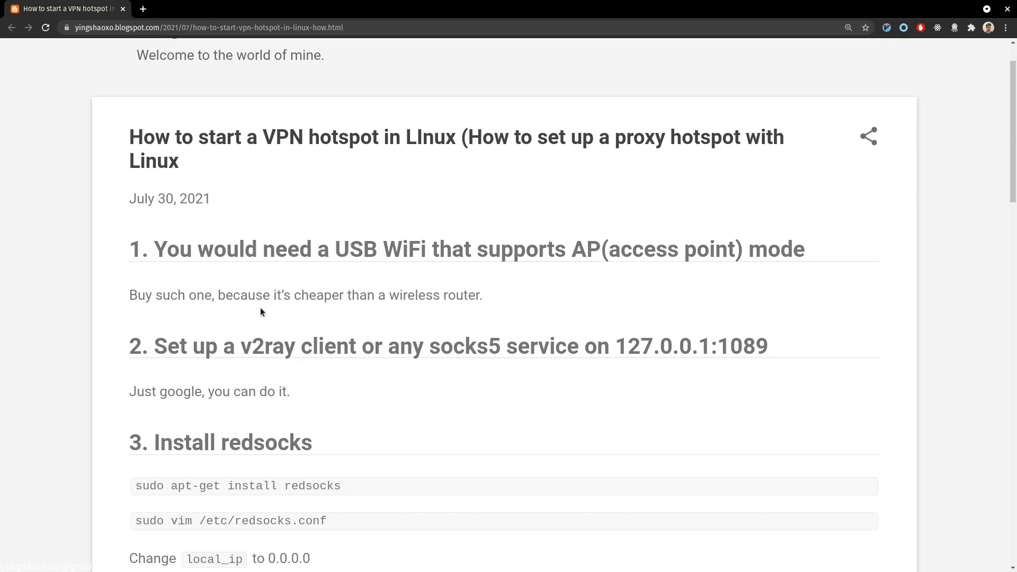
{"action": "mouse_move", "coordinate": [73, 304]}
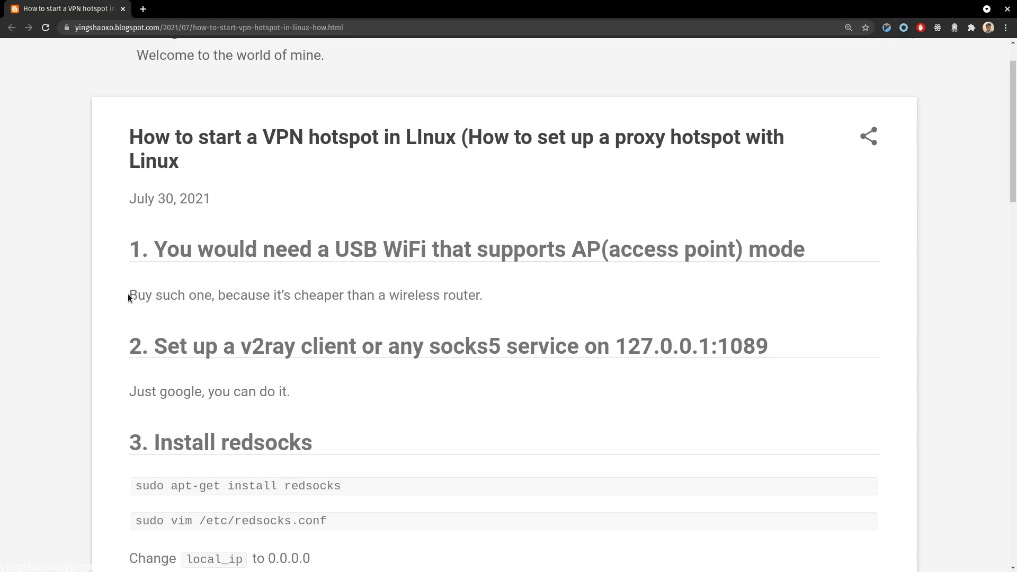
{"action": "mouse_move", "coordinate": [554, 282]}
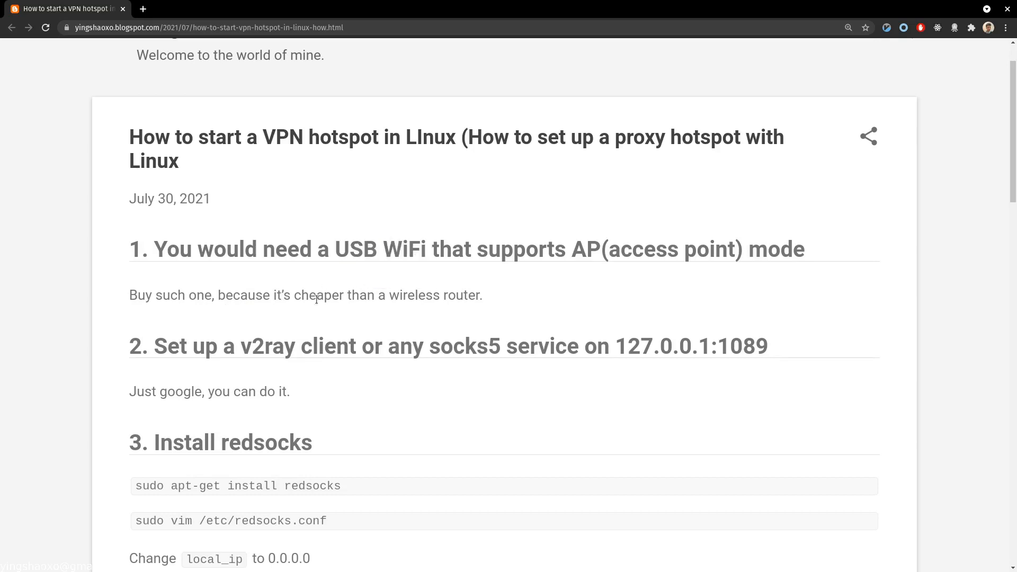
{"action": "left_click_drag", "start_coordinate": [293, 296], "coordinate": [456, 296]}
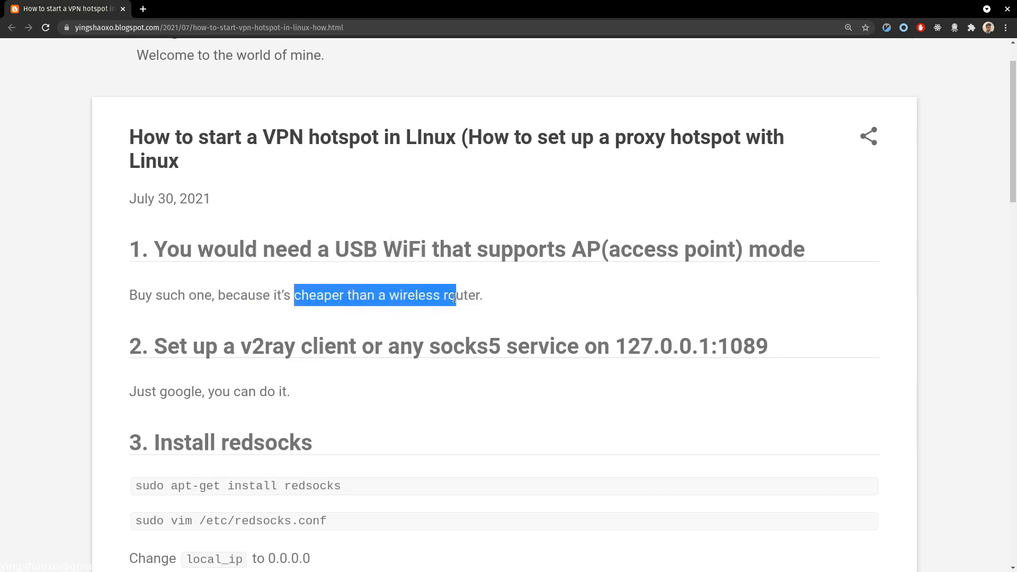
{"action": "left_click", "coordinate": [441, 299]}
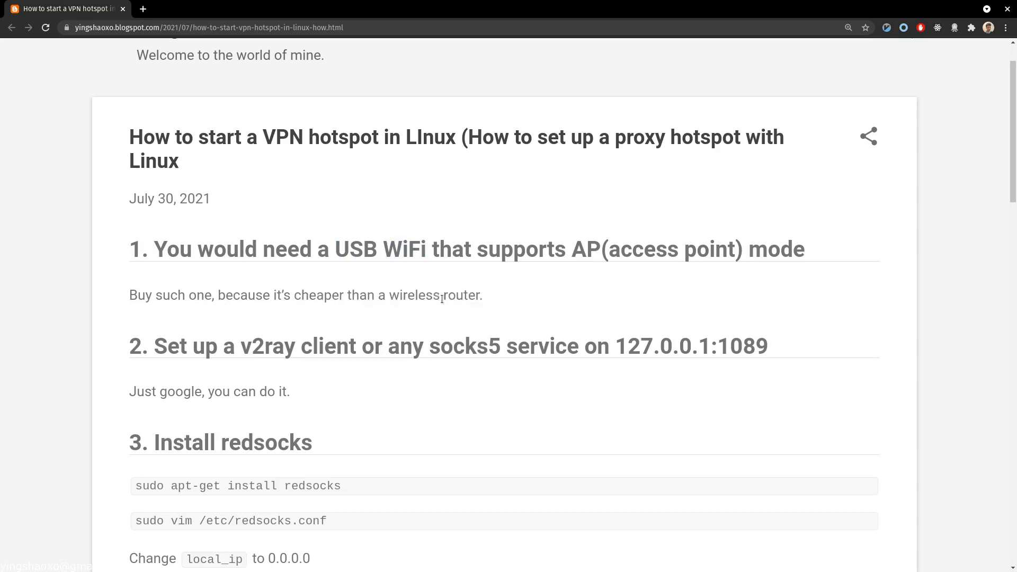
Scroll to the redsocks steps and highlight the socks5 address 127.0.0.1:1089.
{"action": "scroll", "scroll_direction": "down", "scroll_amount": 3}
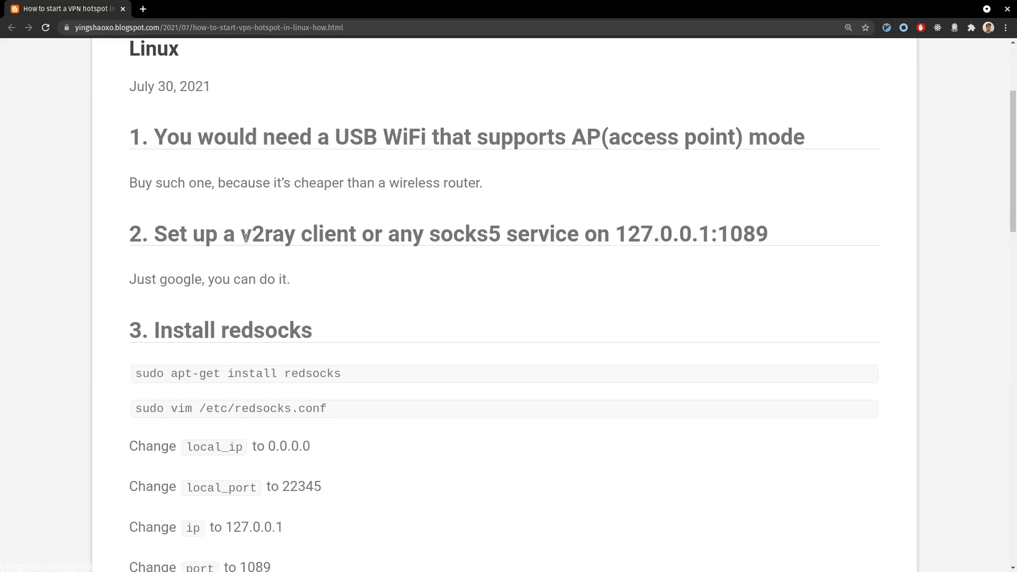
{"action": "mouse_move", "coordinate": [449, 241]}
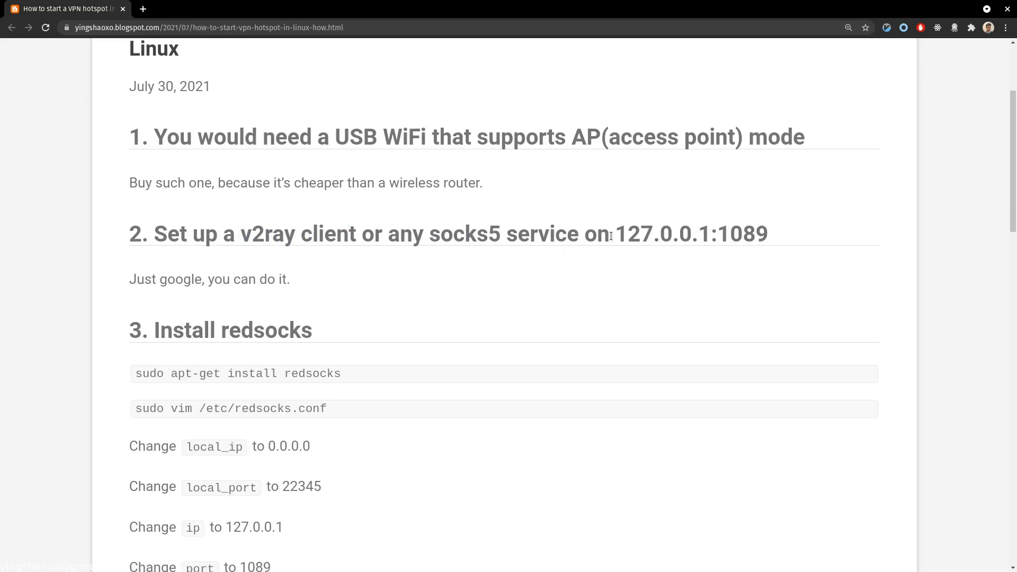
{"action": "left_click_drag", "start_coordinate": [615, 235], "coordinate": [754, 234]}
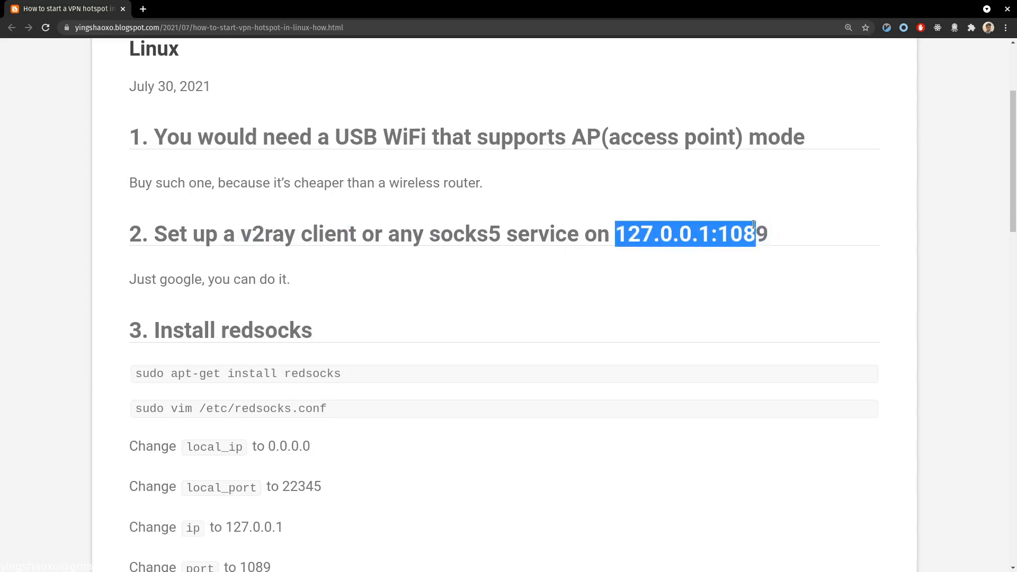
{"action": "left_click", "coordinate": [713, 234]}
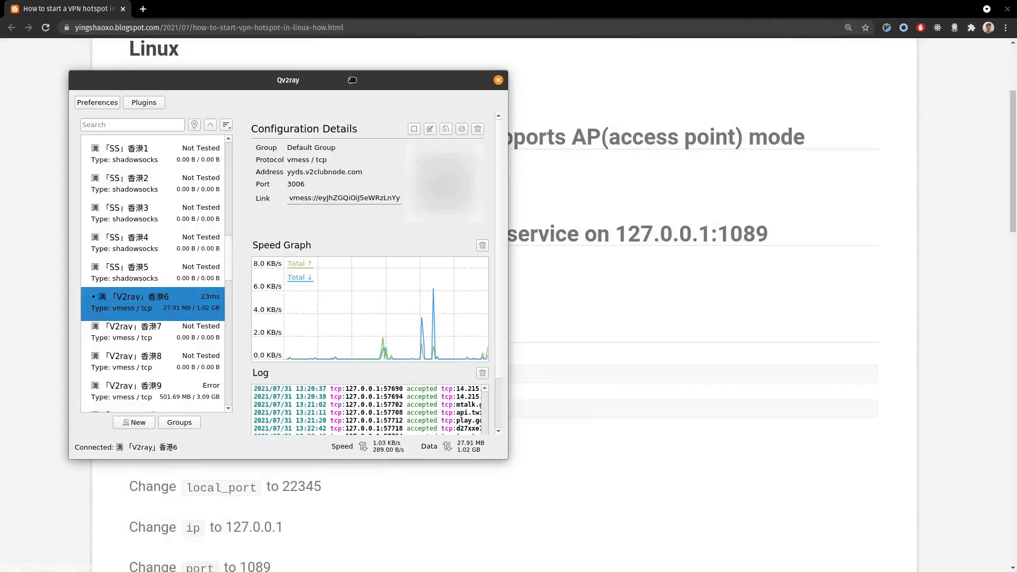
Move the Qv2ray window toward the centre to show the connected server, then close it.
{"action": "left_click_drag", "start_coordinate": [288, 79], "coordinate": [499, 145]}
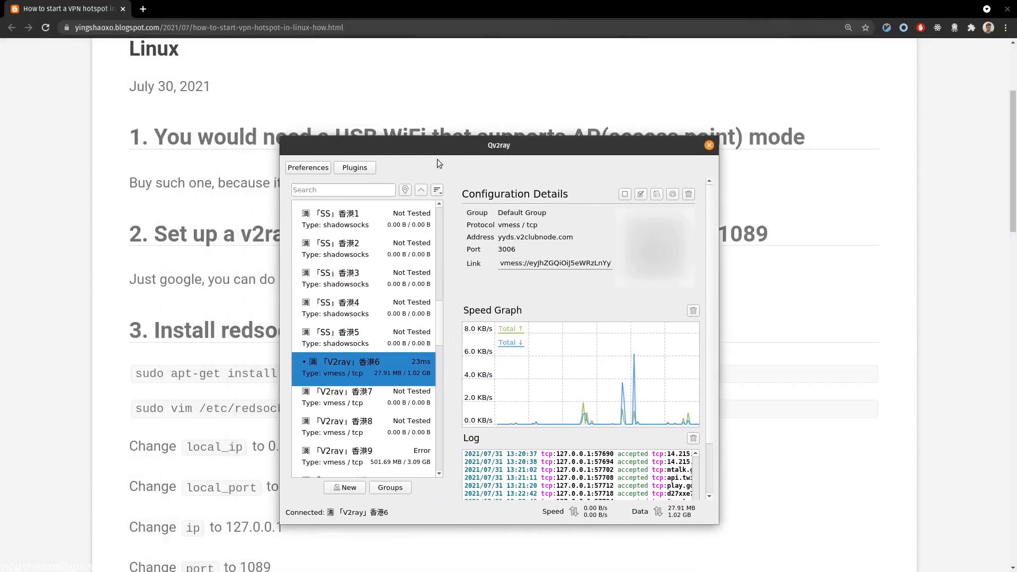
{"action": "left_click", "coordinate": [308, 167]}
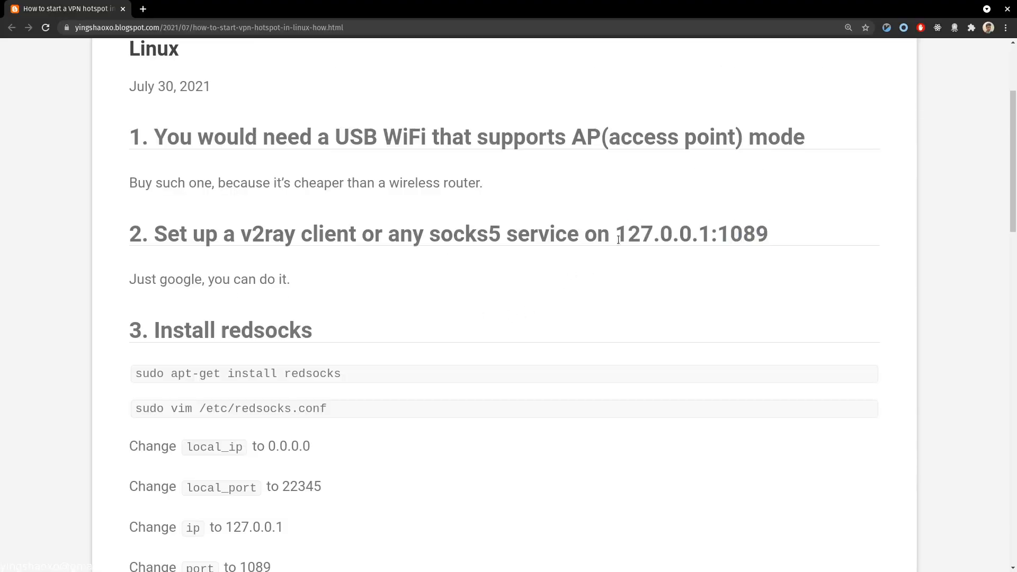
{"action": "scroll", "scroll_direction": "down", "scroll_amount": 3}
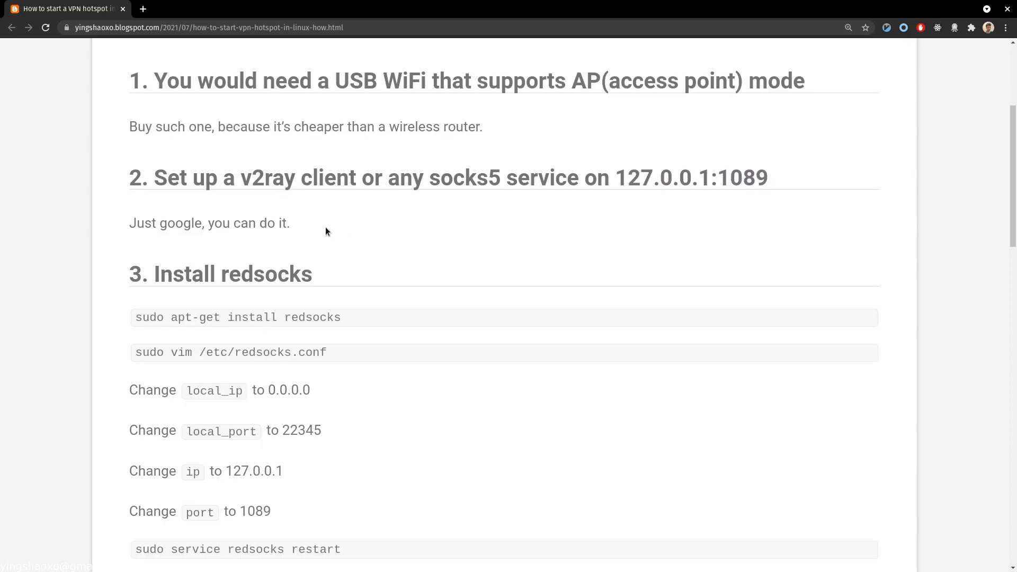
{"action": "double_click", "coordinate": [297, 178]}
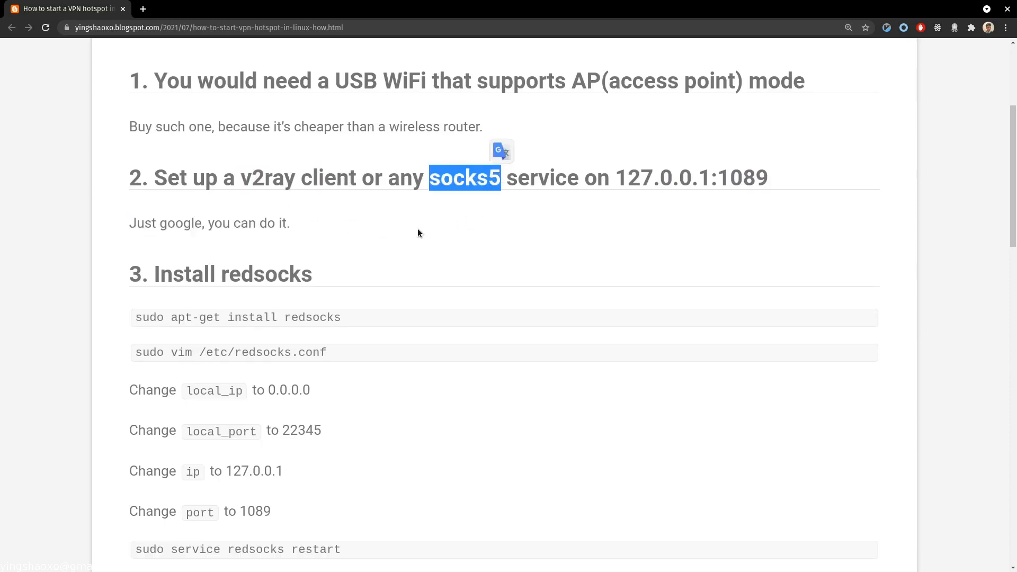
{"action": "scroll", "scroll_direction": "down", "scroll_amount": 3}
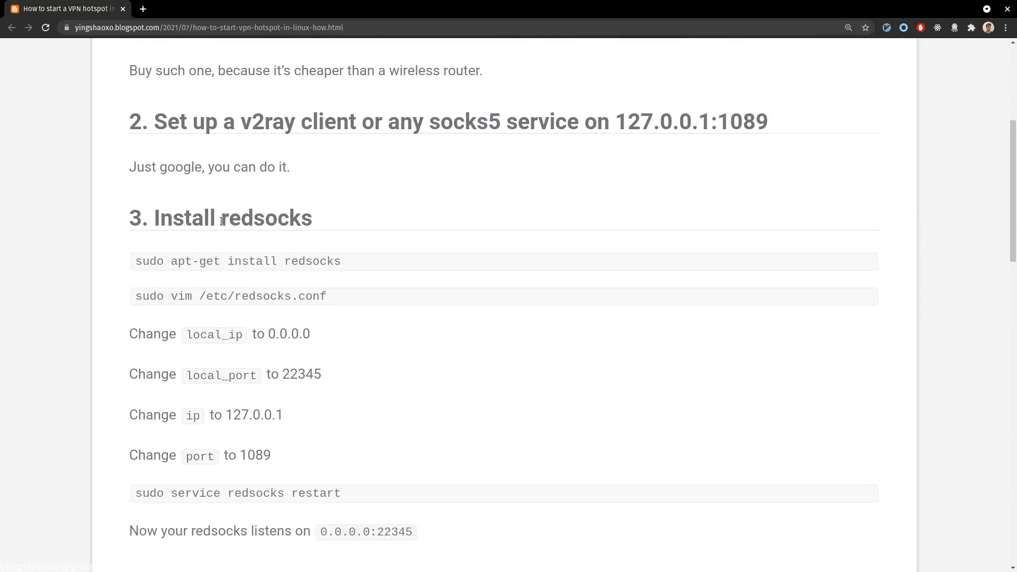
{"action": "scroll", "scroll_direction": "down", "scroll_amount": 3}
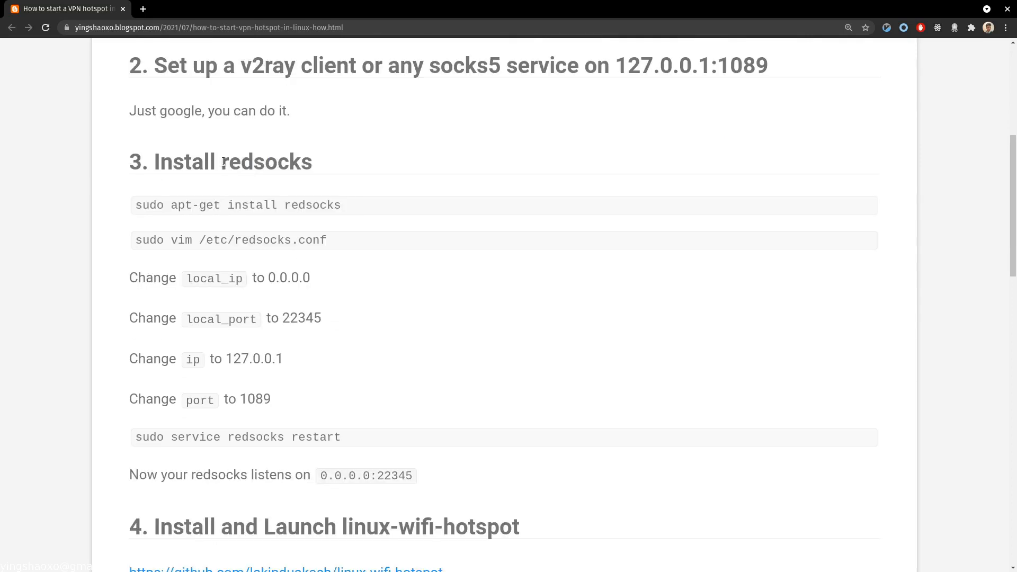
{"action": "double_click", "coordinate": [266, 161]}
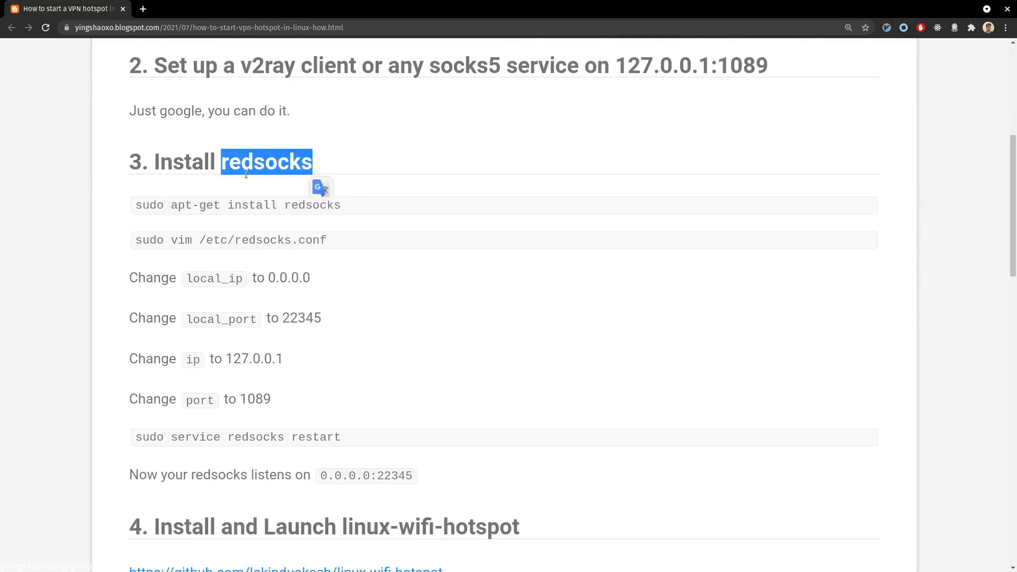
{"action": "scroll", "scroll_direction": "down", "scroll_amount": 3}
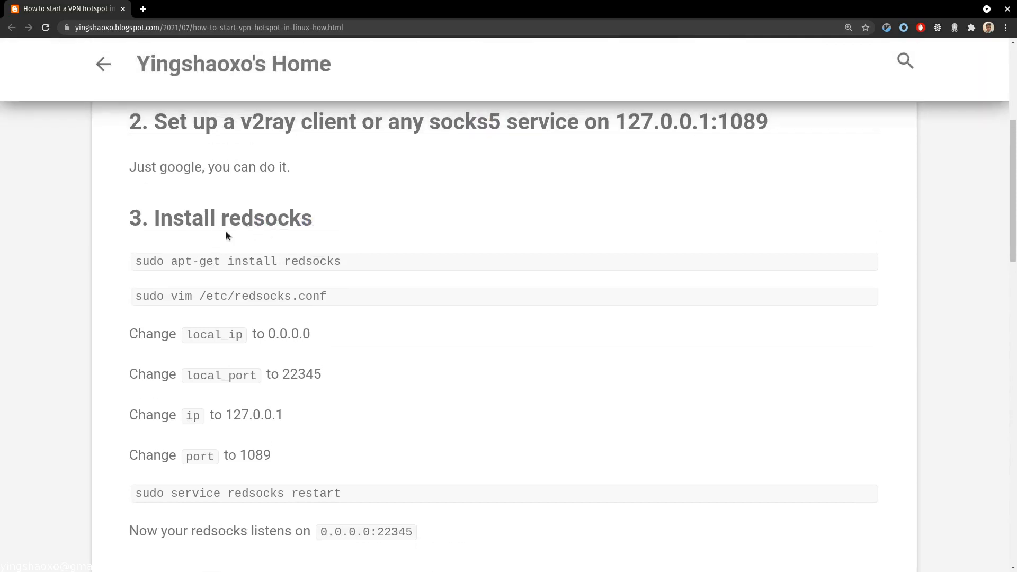
{"action": "mouse_move", "coordinate": [224, 225]}
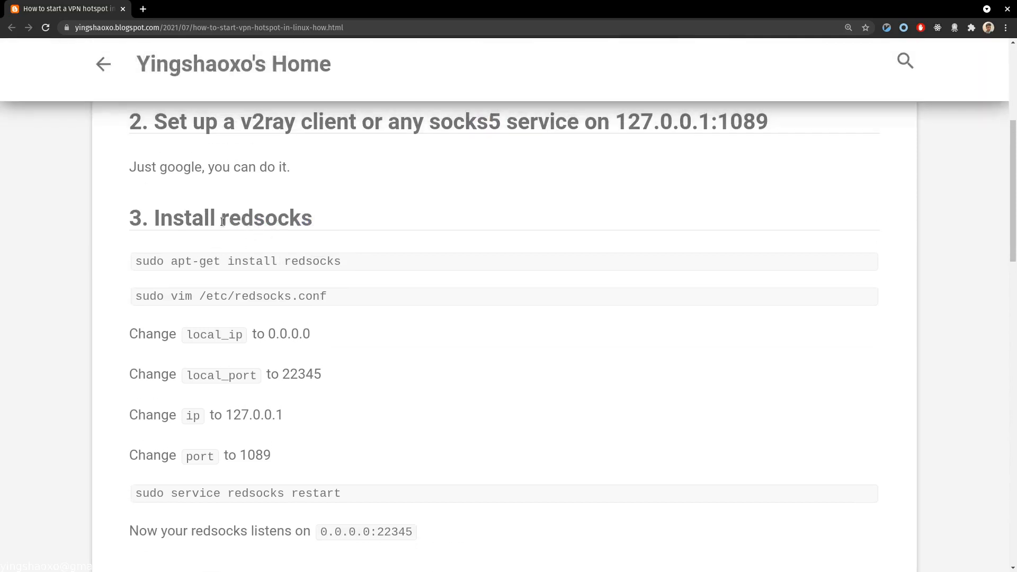
{"action": "double_click", "coordinate": [282, 218]}
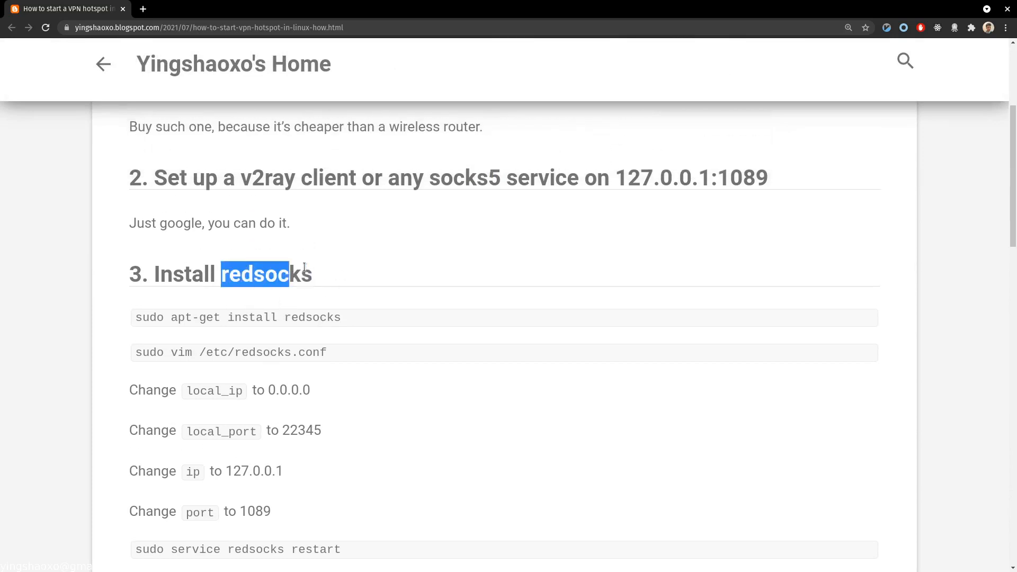
{"action": "left_click", "coordinate": [223, 274]}
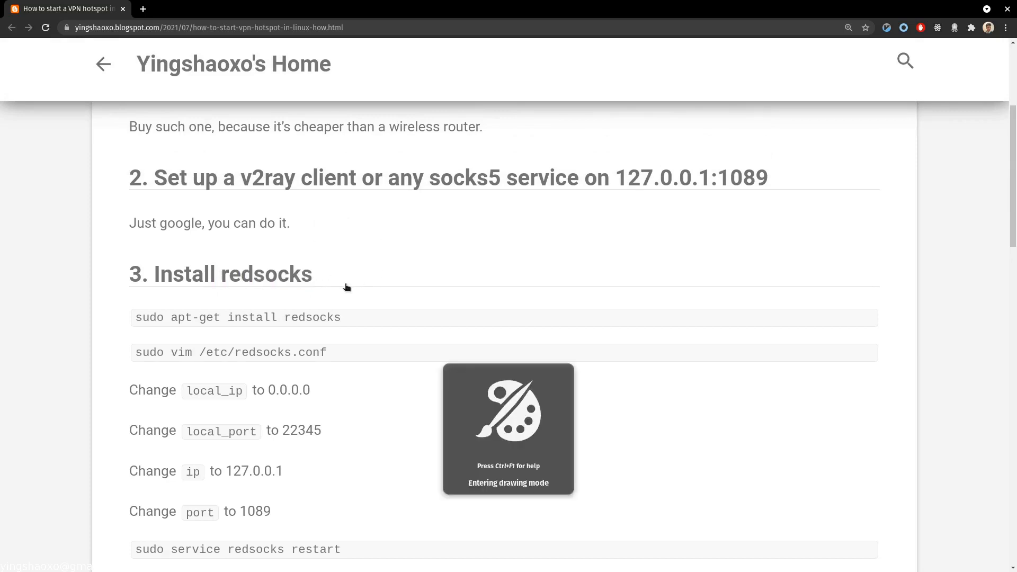
{"action": "left_click_drag", "start_coordinate": [340, 284], "coordinate": [465, 187]}
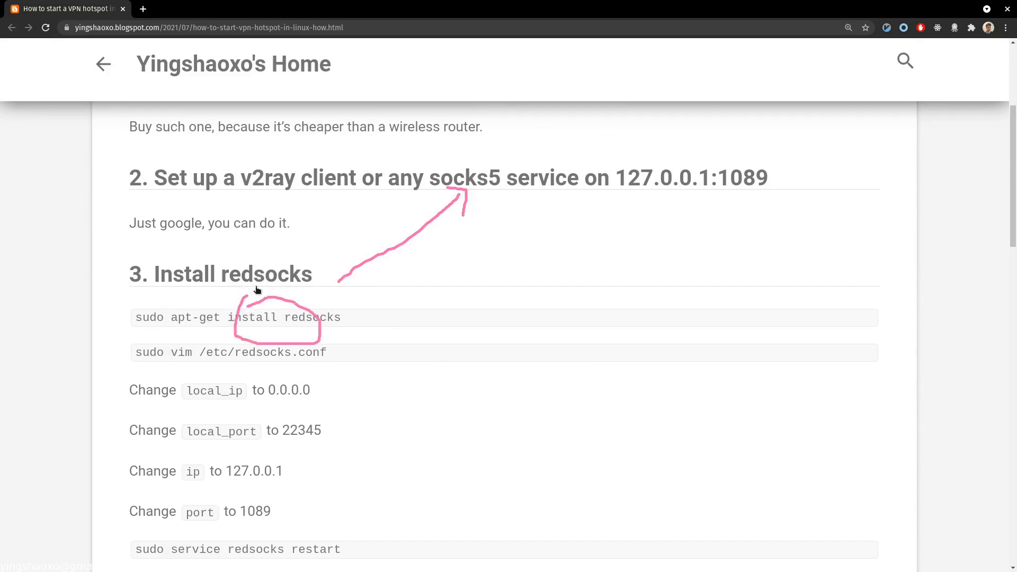
{"action": "mouse_move", "coordinate": [525, 180]}
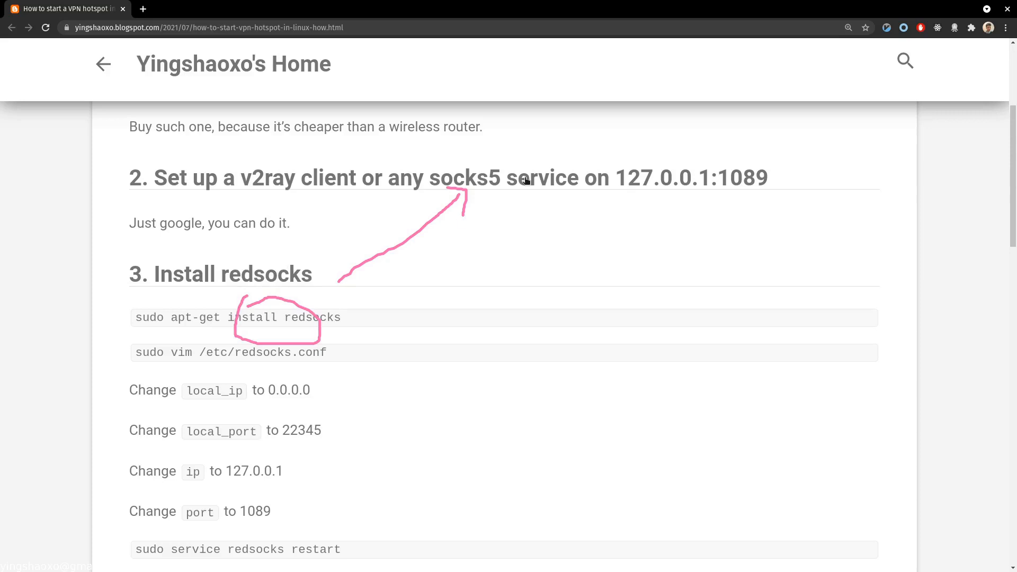
{"action": "mouse_move", "coordinate": [468, 186]}
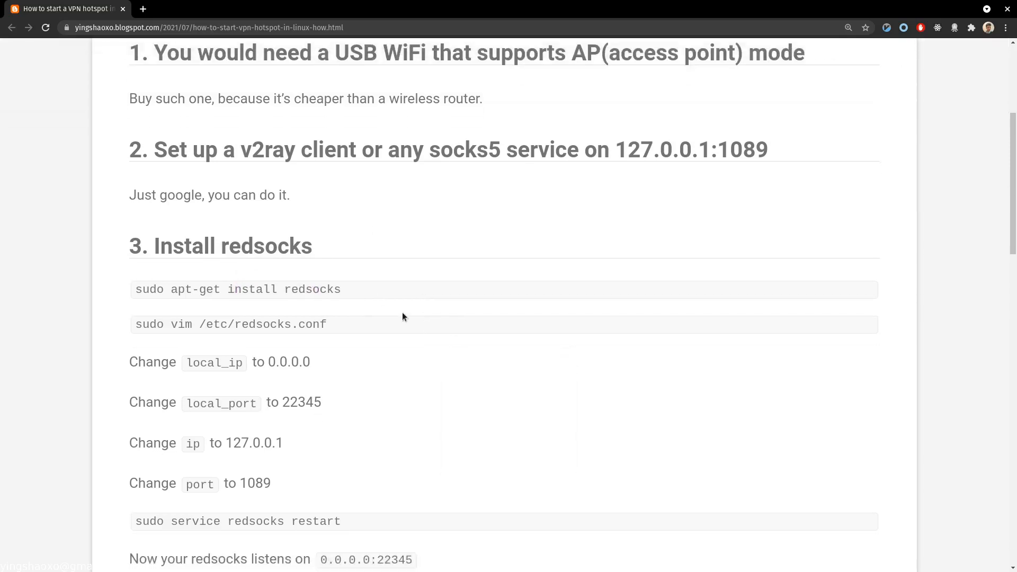
{"action": "scroll", "scroll_direction": "down", "scroll_amount": 3}
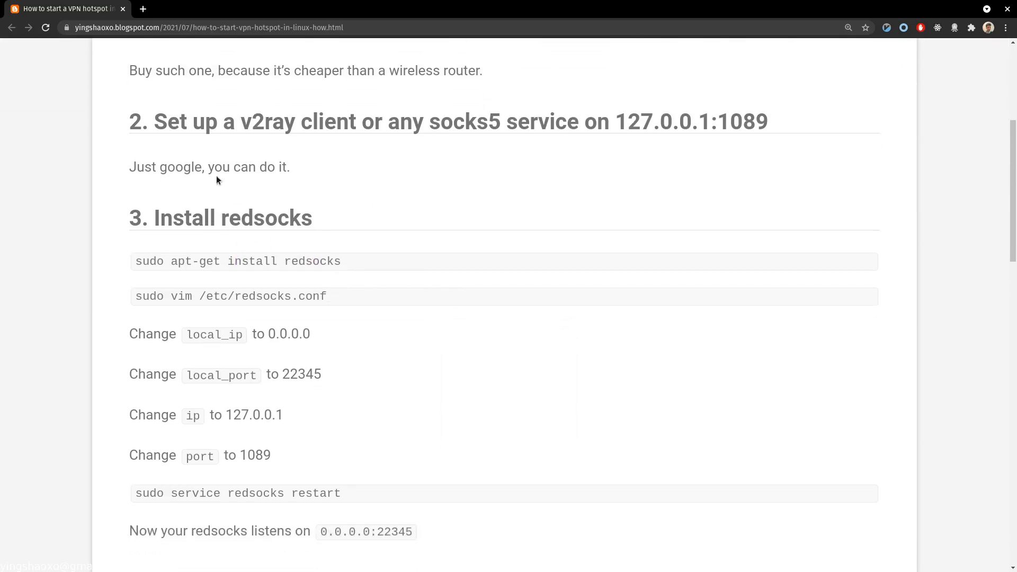
{"action": "mouse_move", "coordinate": [374, 150]}
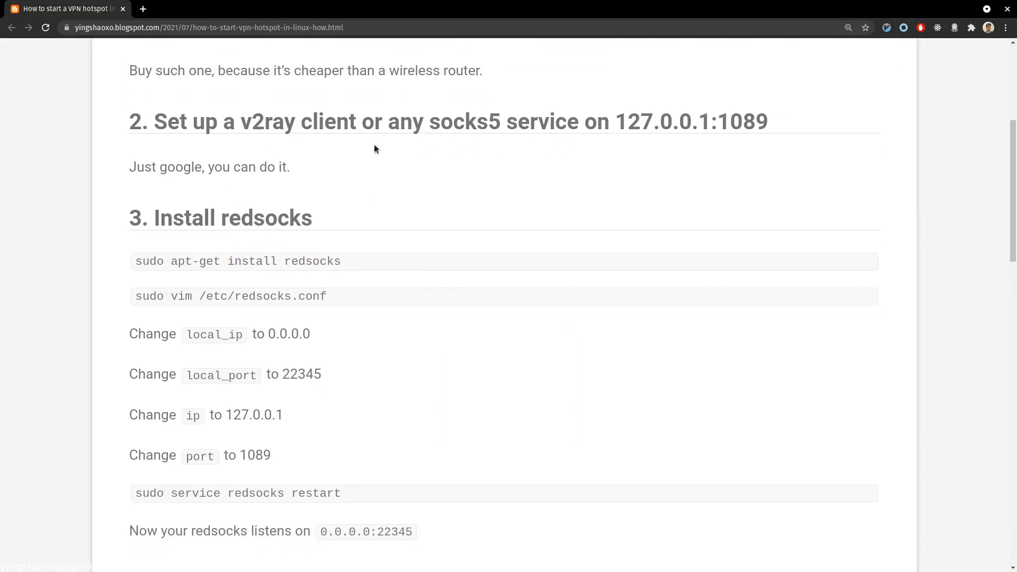
In vim, highlight redsocks.conf's local_ip 0.0.0.0/22345 and ip 127.0.0.1/1089 lines.
{"action": "scroll", "scroll_direction": "down", "scroll_amount": 3}
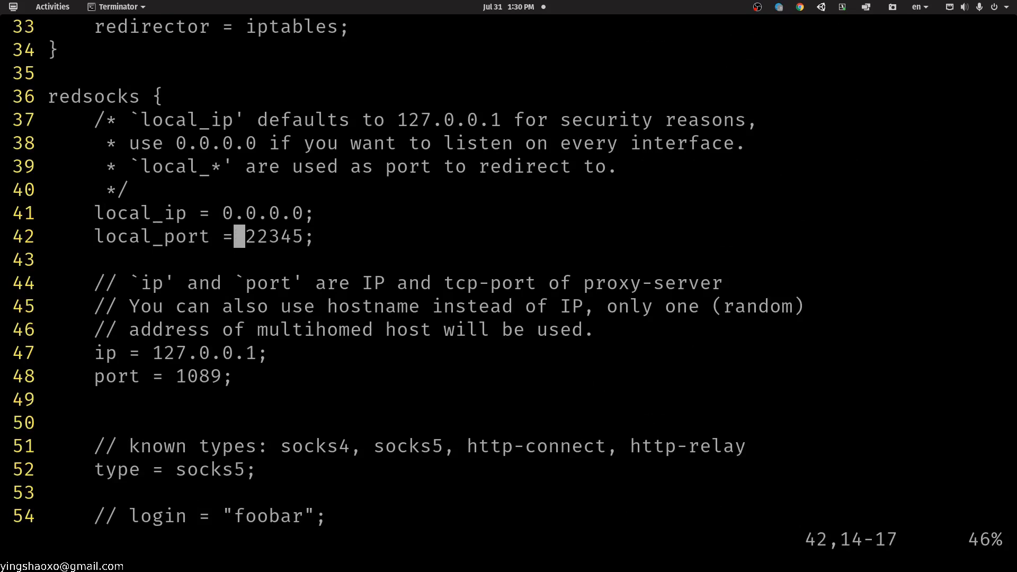
{"action": "key", "text": "V"}
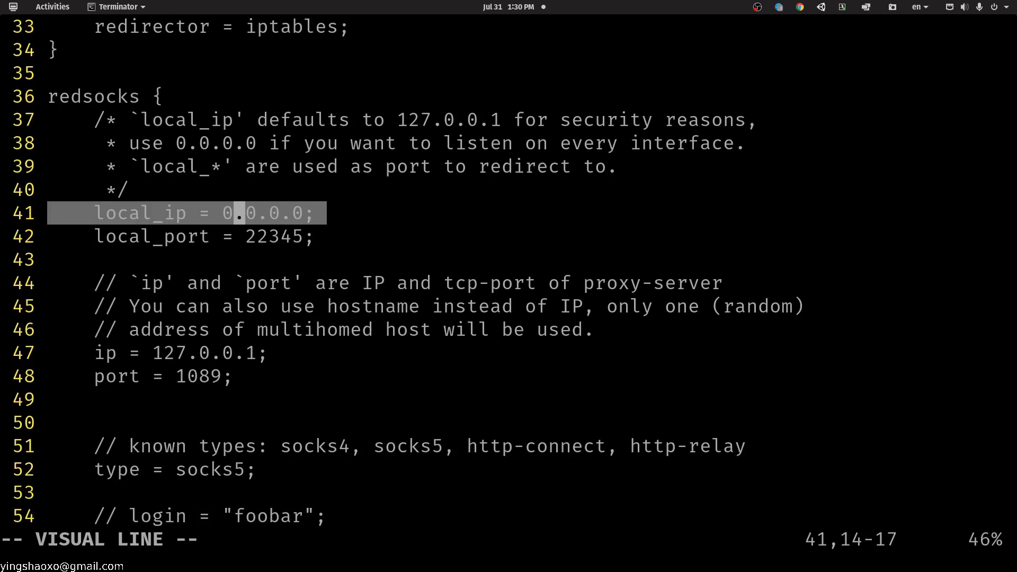
{"action": "key", "text": "j"}
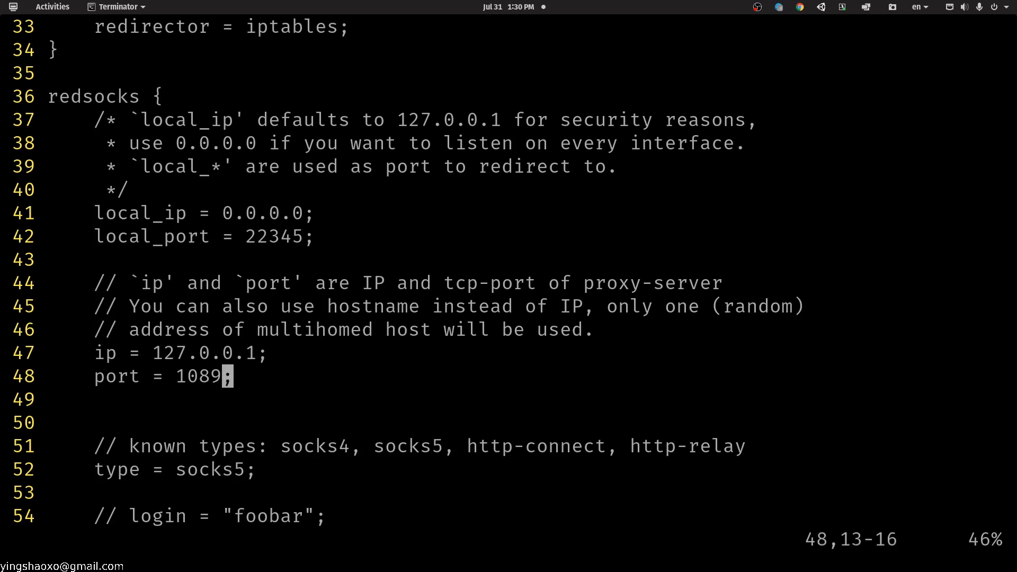
{"action": "key", "text": "V"}
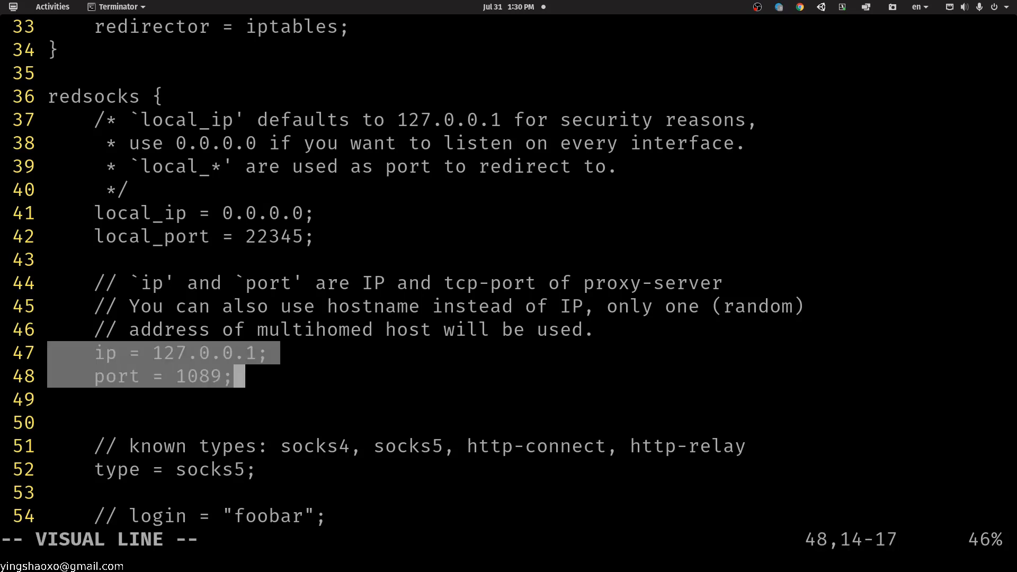
{"action": "key", "text": "Escape"}
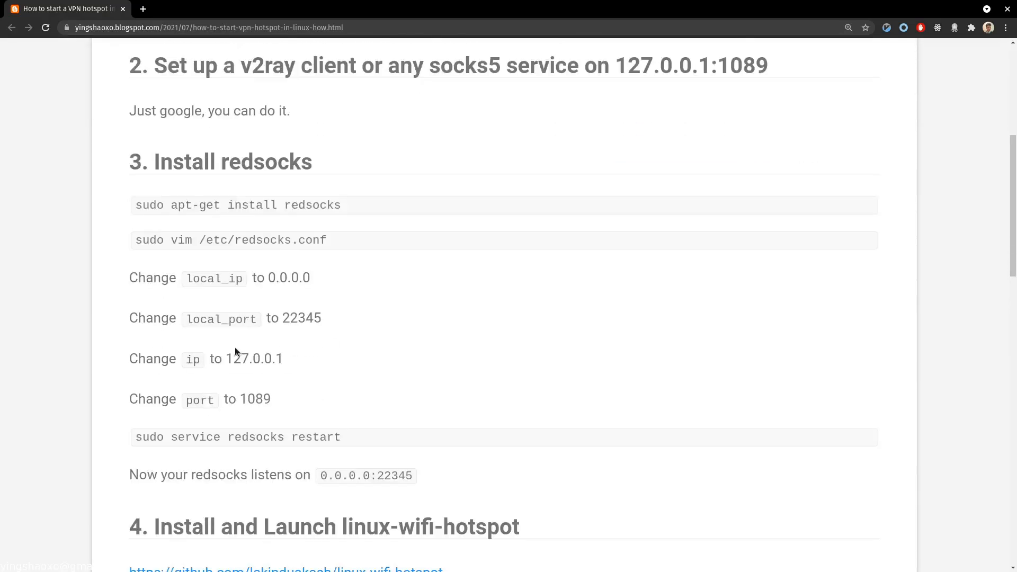
Scroll to step 4 Install and Launch linux-wifi-hotspot and run ls at the terminal prompt.
{"action": "scroll", "scroll_direction": "down", "scroll_amount": 3}
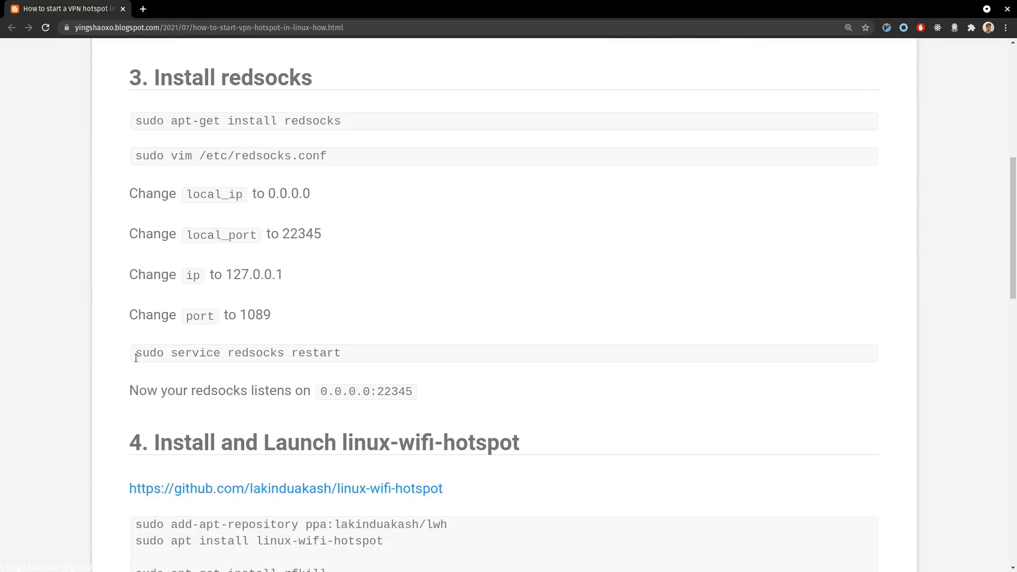
{"action": "left_click_drag", "start_coordinate": [136, 352], "coordinate": [340, 353]}
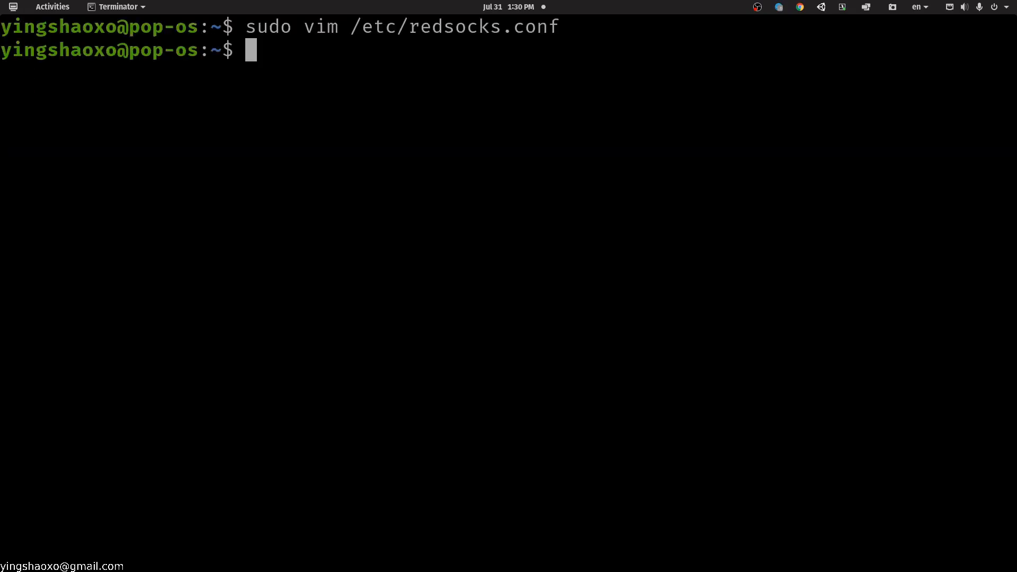
{"action": "type", "text": "ls"}
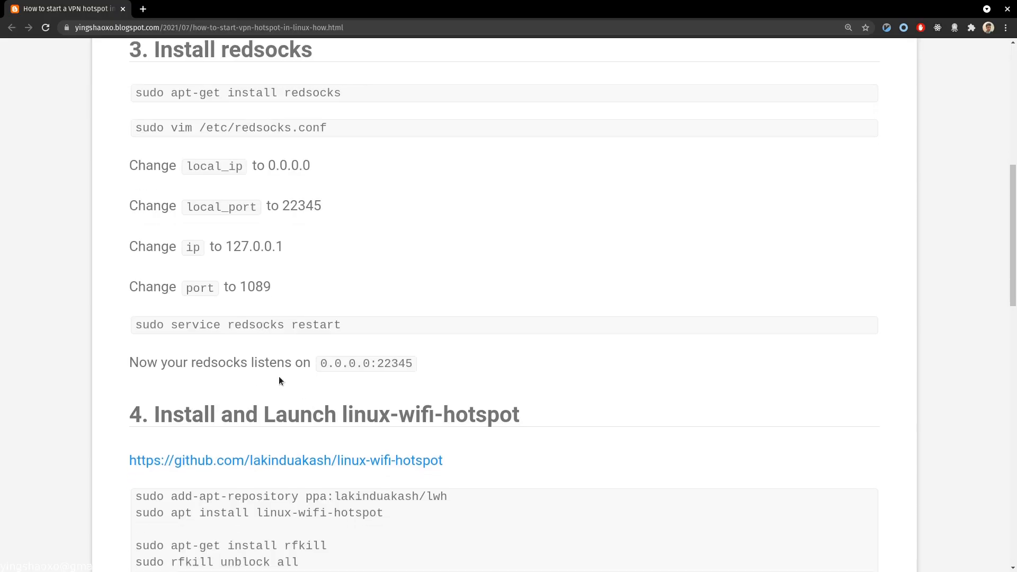
{"action": "mouse_move", "coordinate": [356, 377]}
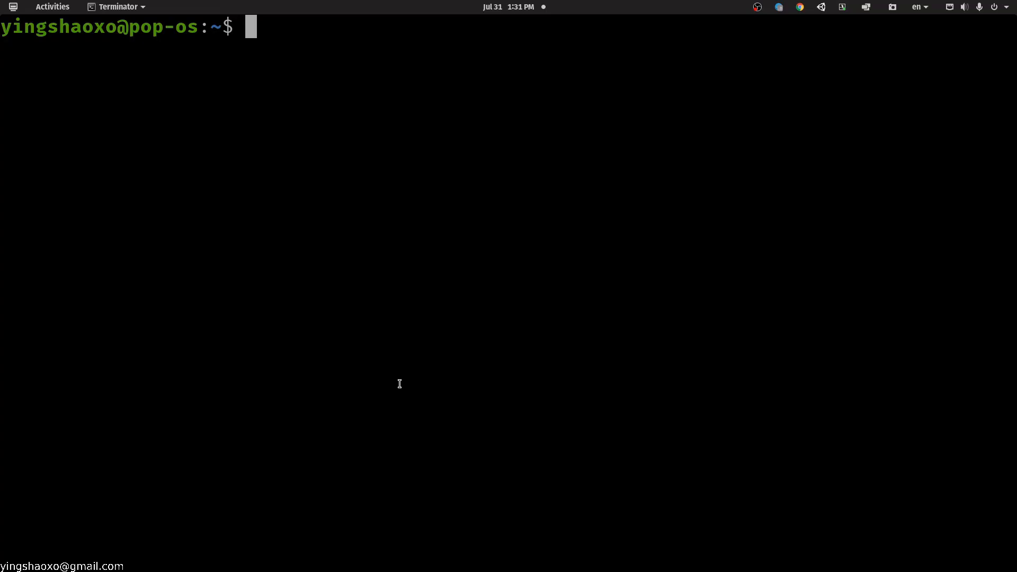
Run sudo systemctl status redsocks.service to confirm it is active and running.
{"action": "type", "text": "systemctl status redsocks.service"}
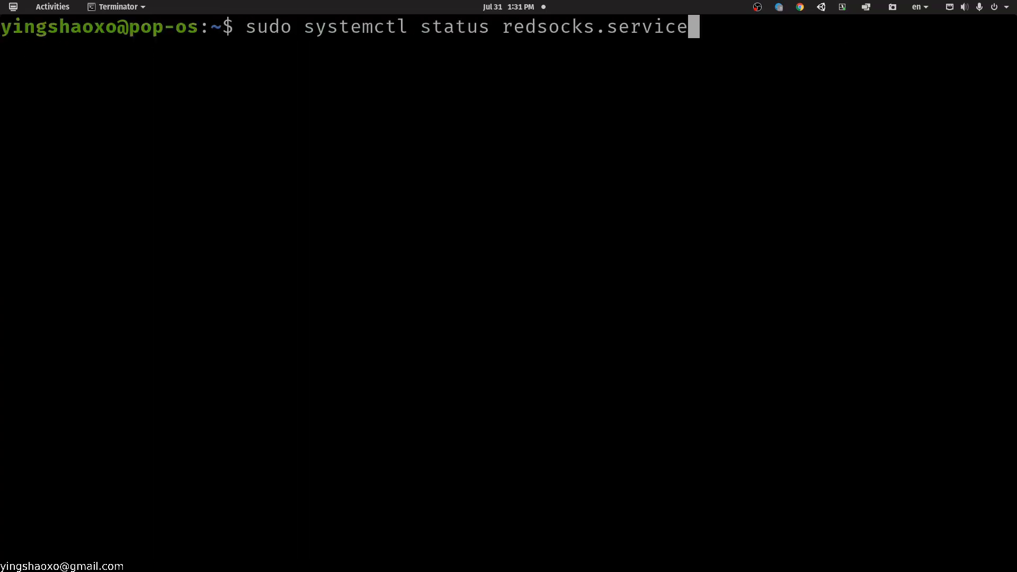
{"action": "key", "text": "Return"}
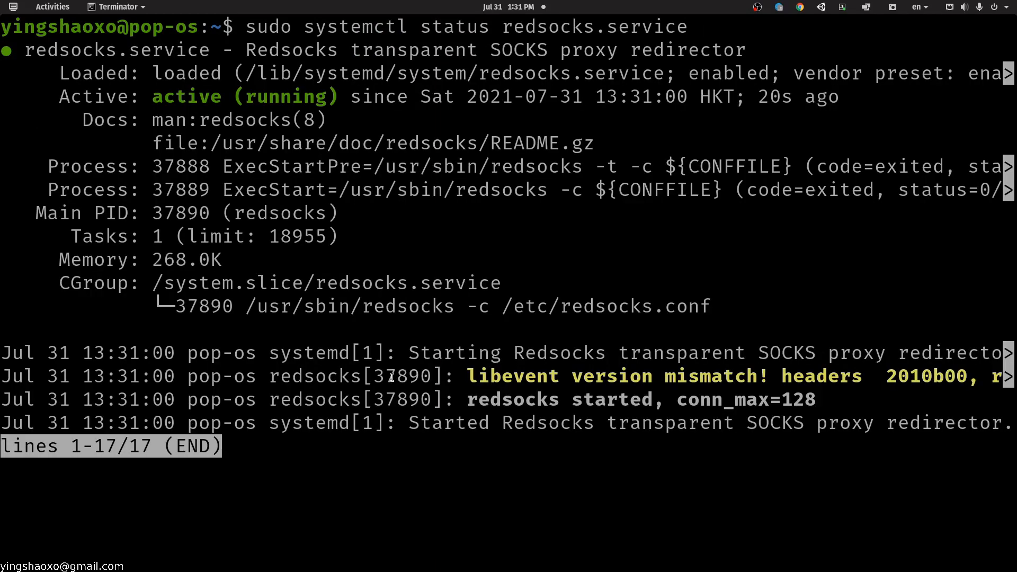
{"action": "mouse_move", "coordinate": [223, 71]}
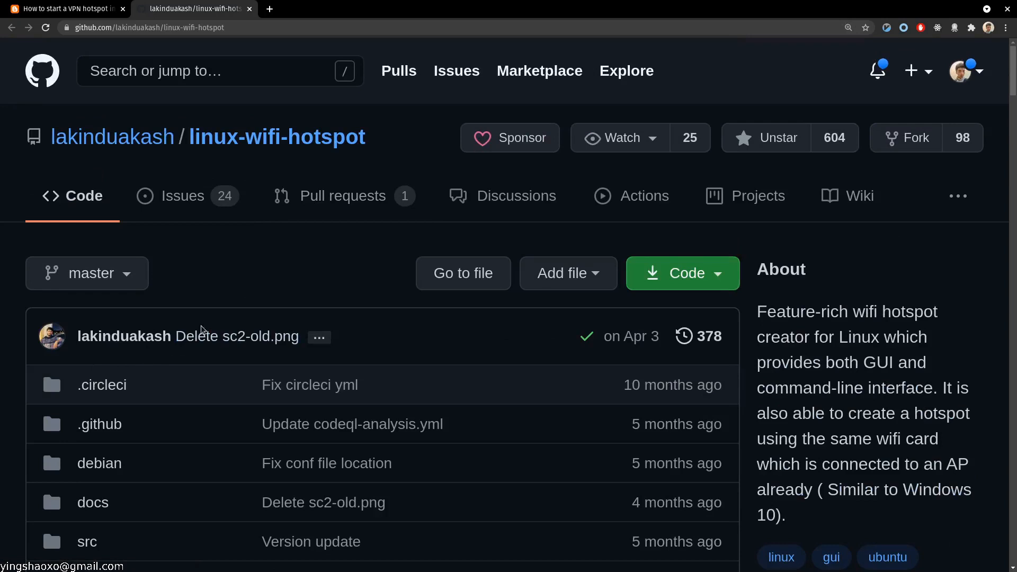
{"action": "mouse_move", "coordinate": [463, 273]}
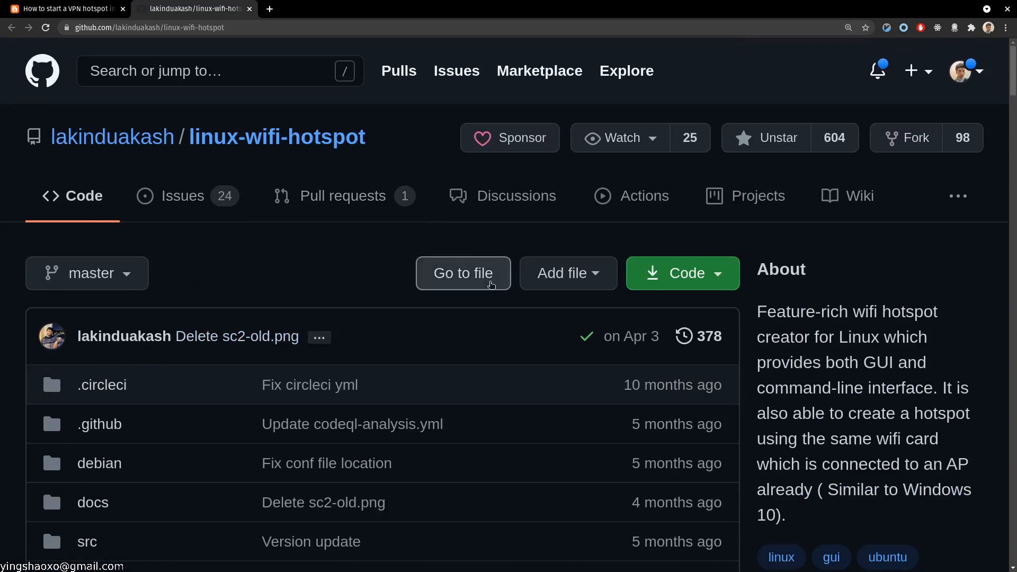
Scroll the linux-wifi-hotspot GitHub page down to its README and feature notes.
{"action": "scroll", "scroll_direction": "down", "scroll_amount": 3}
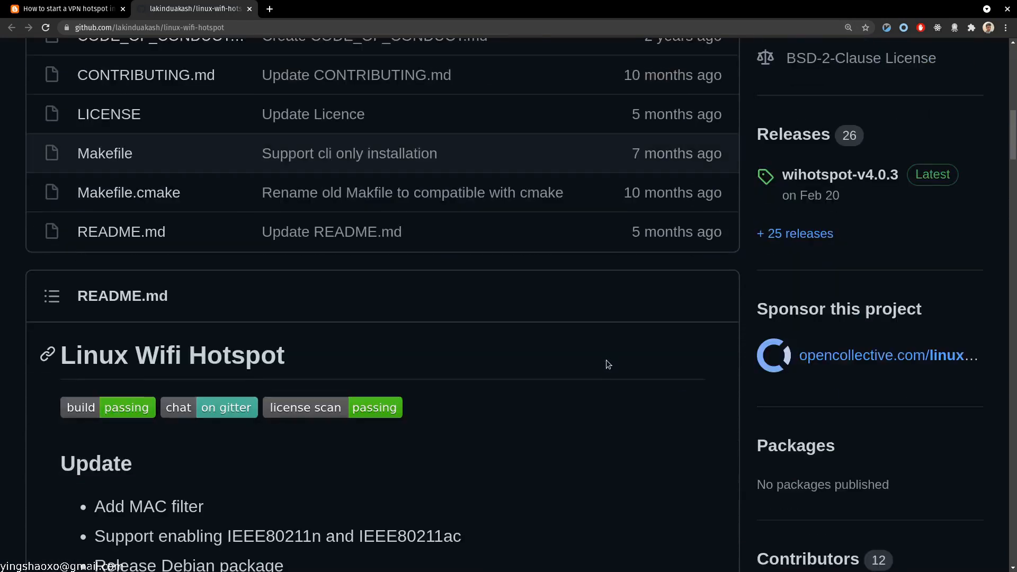
{"action": "scroll", "scroll_direction": "down", "scroll_amount": 3}
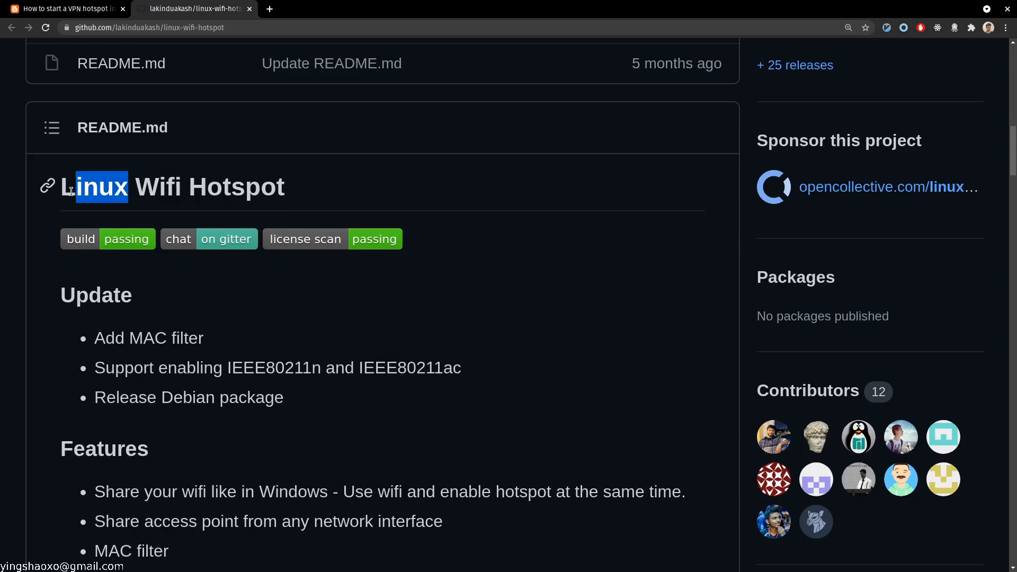
{"action": "left_click", "coordinate": [61, 9]}
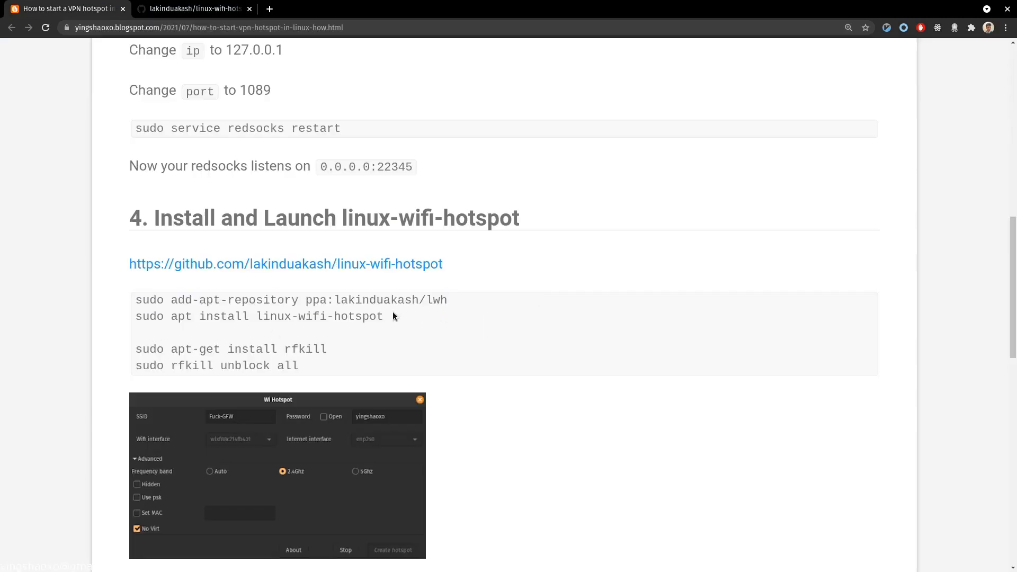
{"action": "mouse_move", "coordinate": [310, 344]}
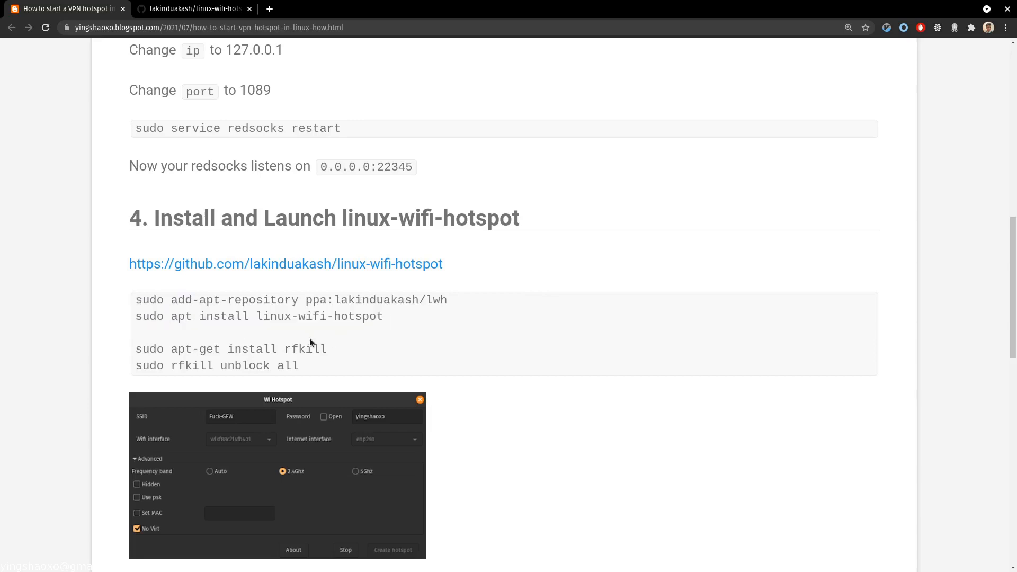
Scroll to section 4 and select the rfkill install and unblock commands.
{"action": "scroll", "scroll_direction": "down", "scroll_amount": 3}
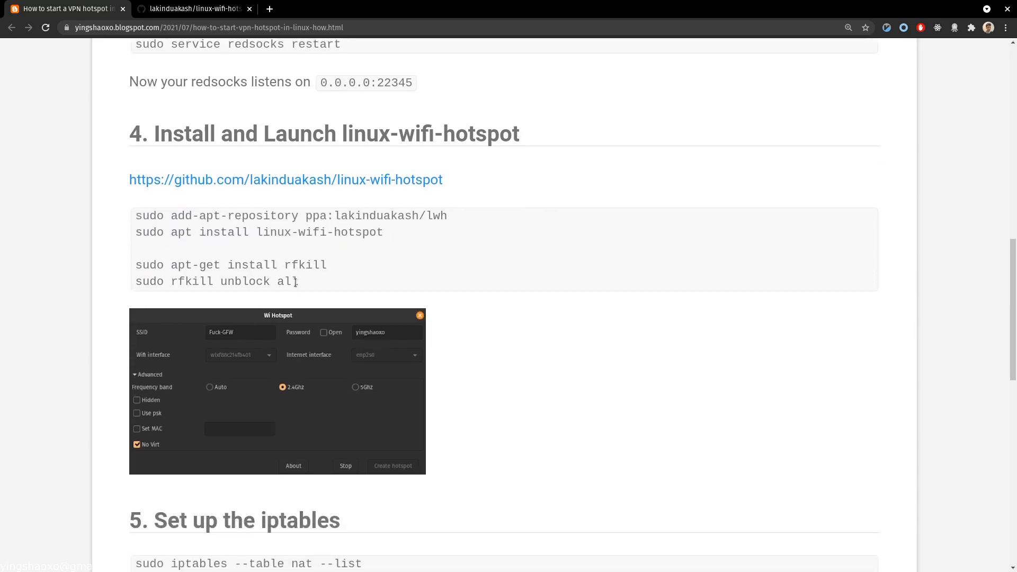
{"action": "left_click_drag", "start_coordinate": [136, 265], "coordinate": [298, 280]}
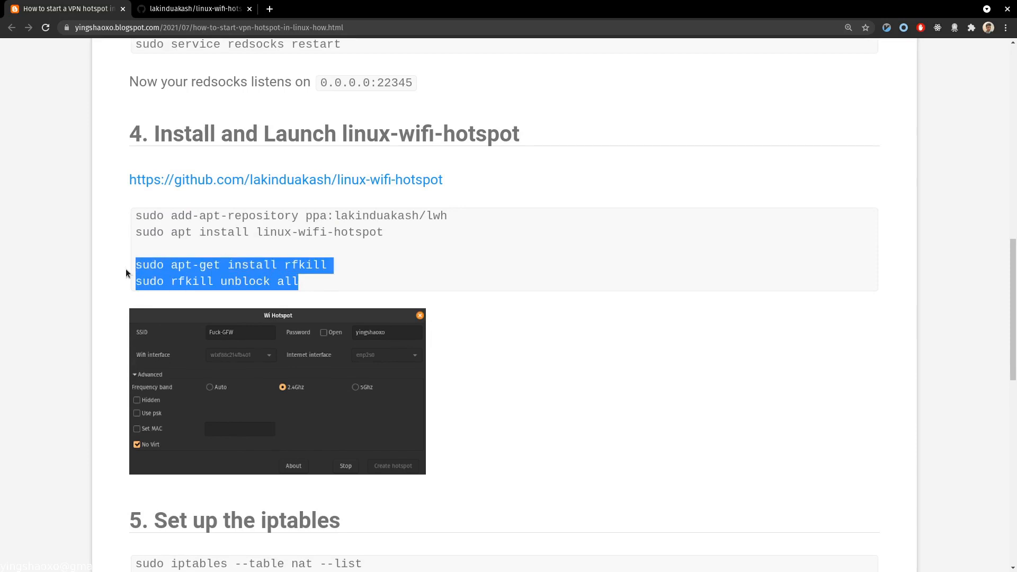
{"action": "mouse_move", "coordinate": [305, 284]}
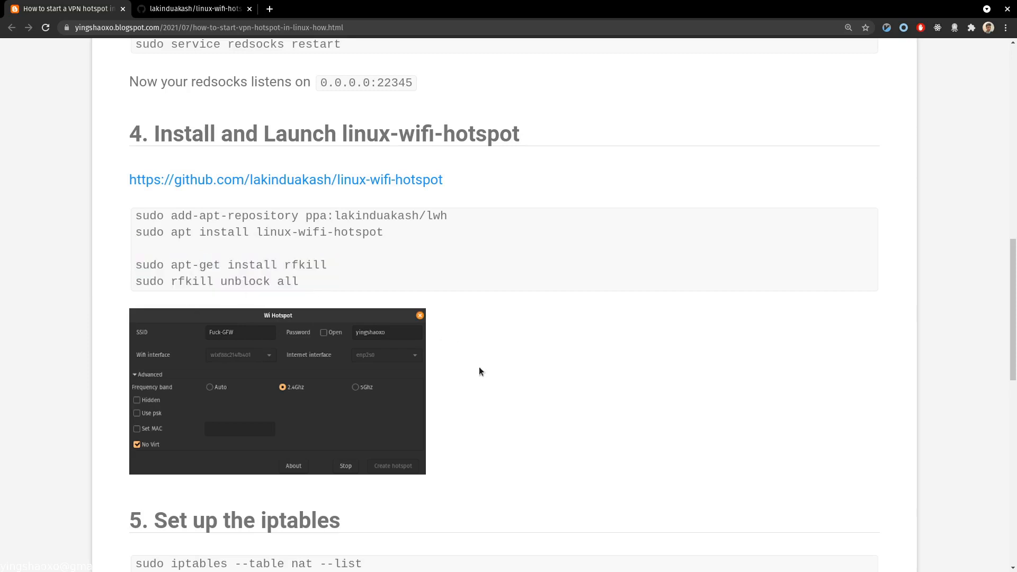
{"action": "left_click", "coordinate": [277, 391]}
{"action": "type", "text": "wi"}
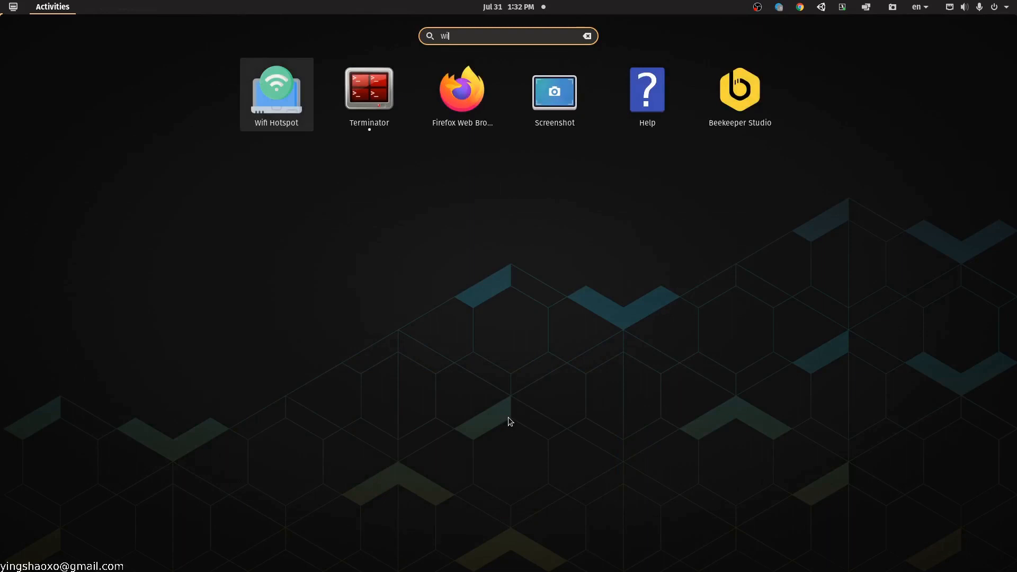
{"action": "mouse_move", "coordinate": [293, 106]}
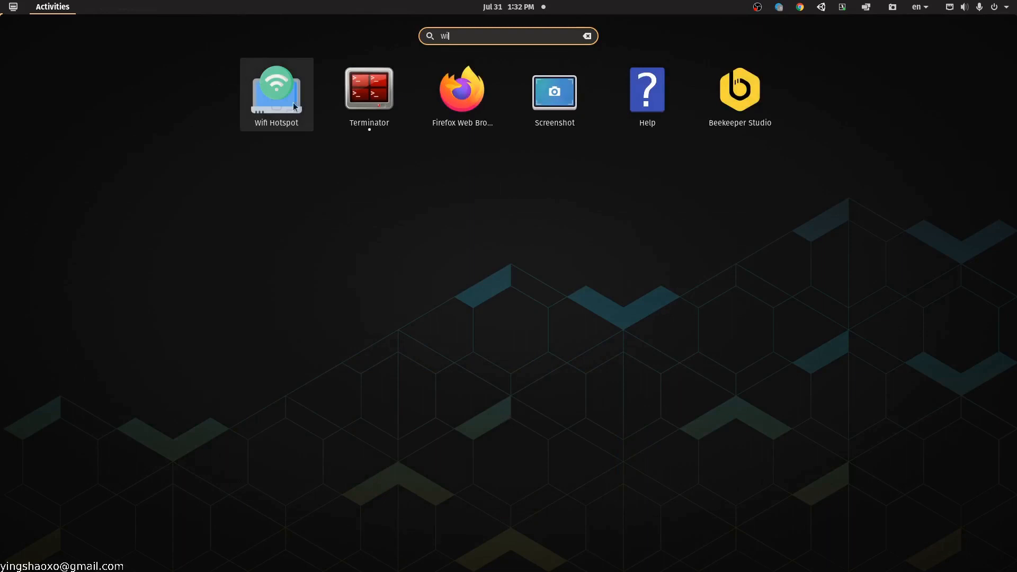
Launch the Wifi Hotspot application from the Activities search.
{"action": "left_click", "coordinate": [275, 91]}
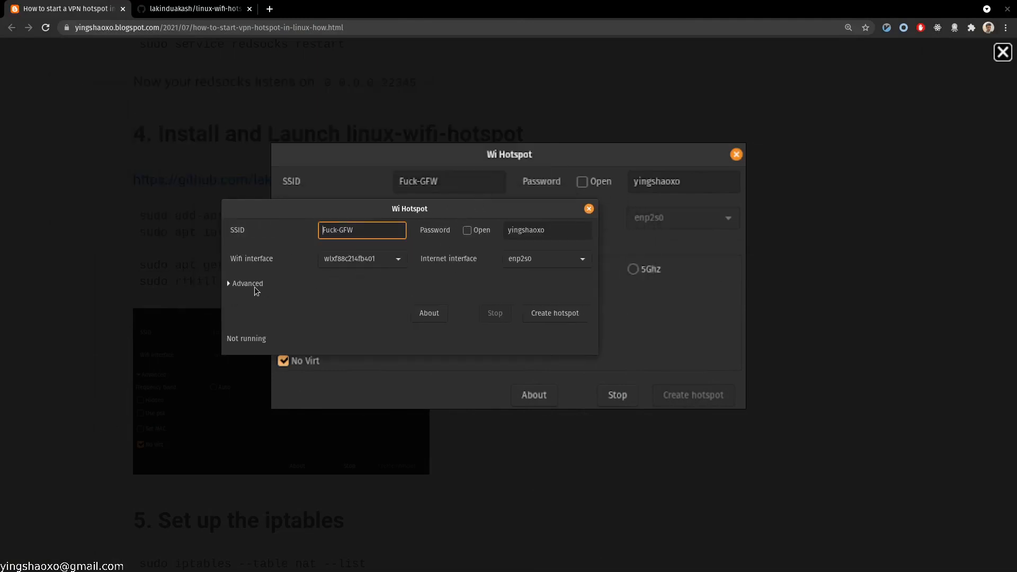
Expand Advanced showing 2.4Ghz and No Virt, and choose enp2s0 as the internet interface.
{"action": "left_click", "coordinate": [246, 283]}
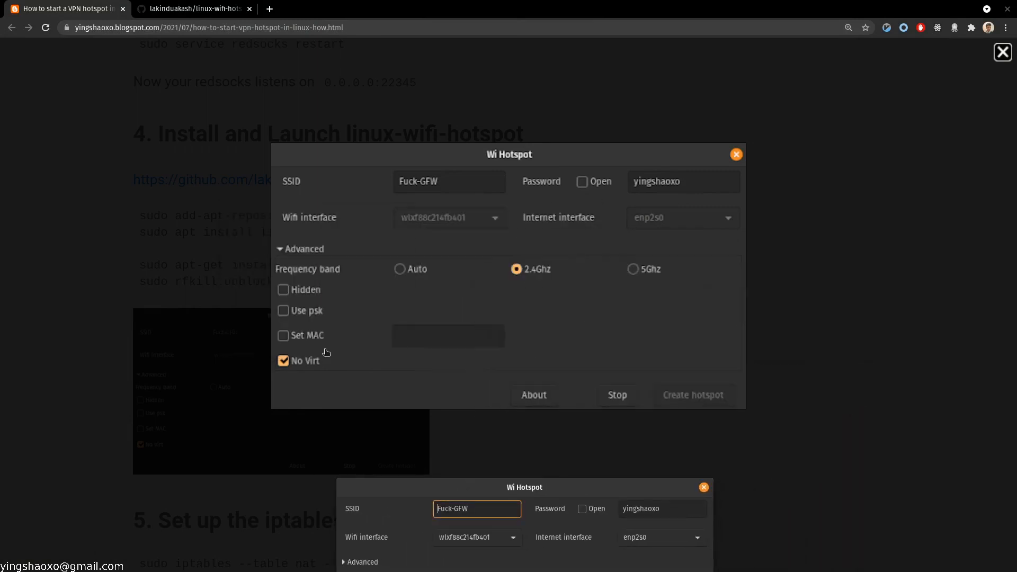
{"action": "mouse_move", "coordinate": [368, 411]}
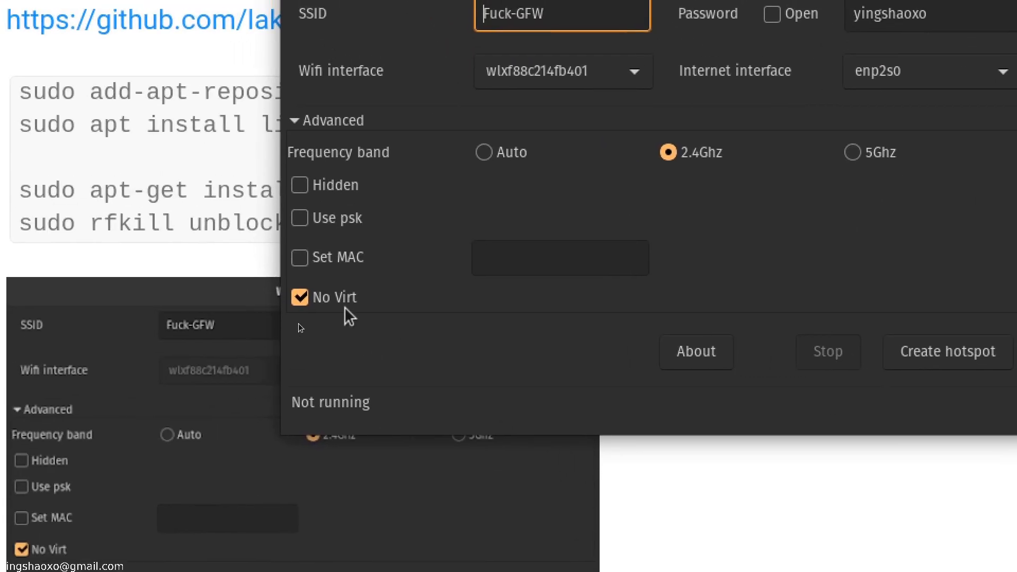
{"action": "mouse_move", "coordinate": [337, 299]}
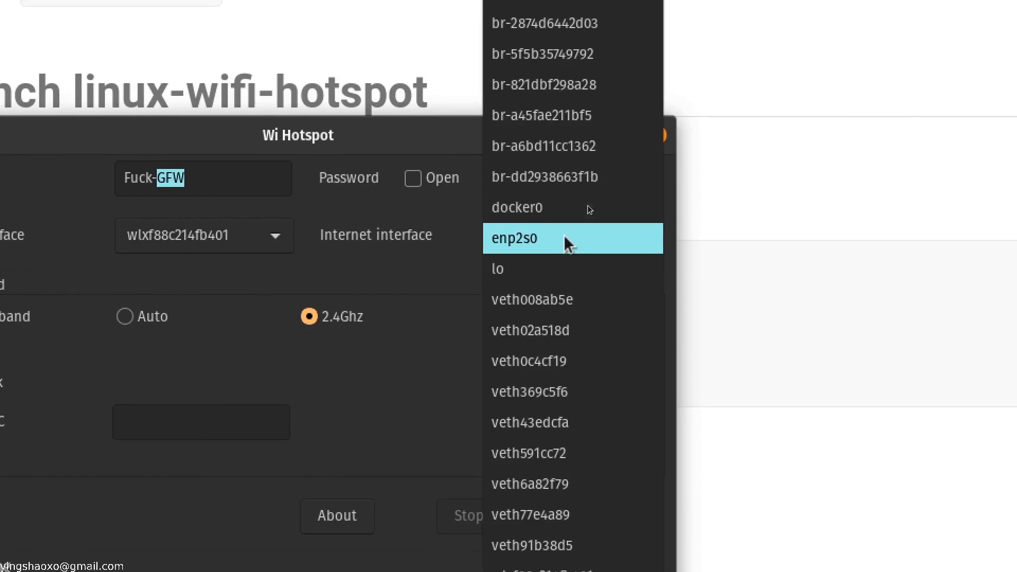
{"action": "left_click", "coordinate": [514, 239]}
{"action": "type", "text": "i"}
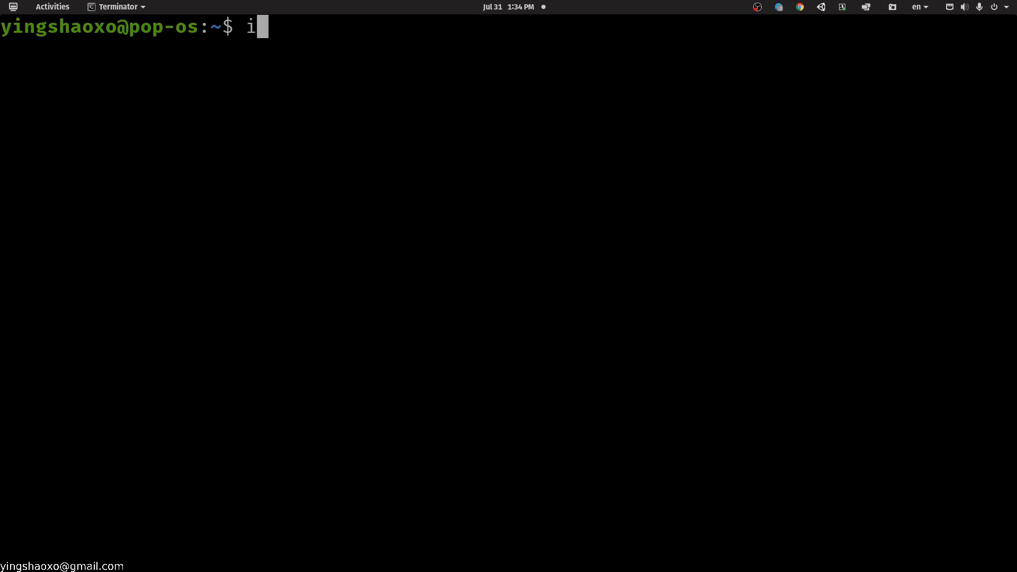
Run ifconfig and select enp2s0's IPv4 address 192.168.50.66 in the listing.
{"action": "type", "text": "fconfig"}
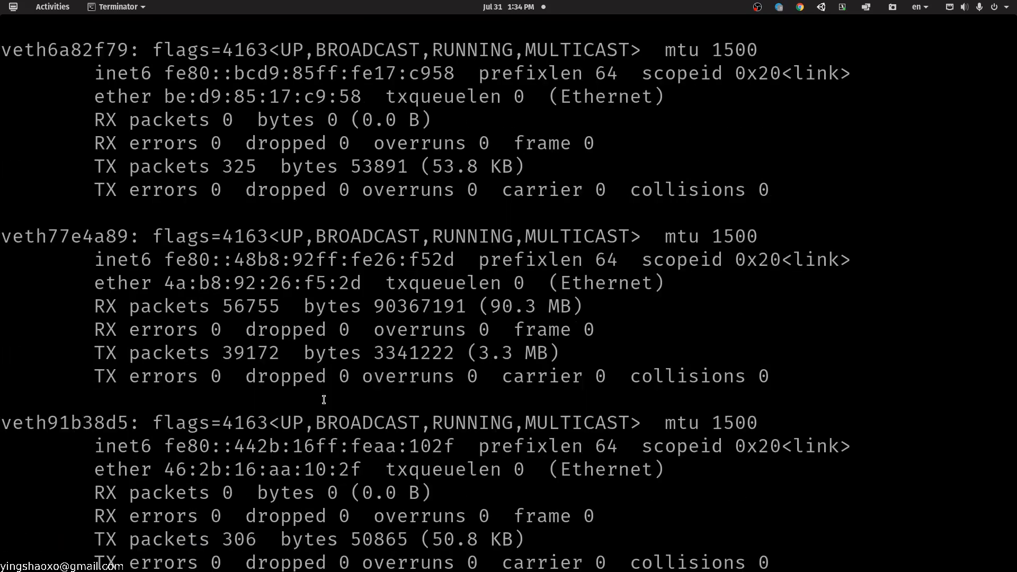
{"action": "scroll", "scroll_direction": "down", "scroll_amount": 3}
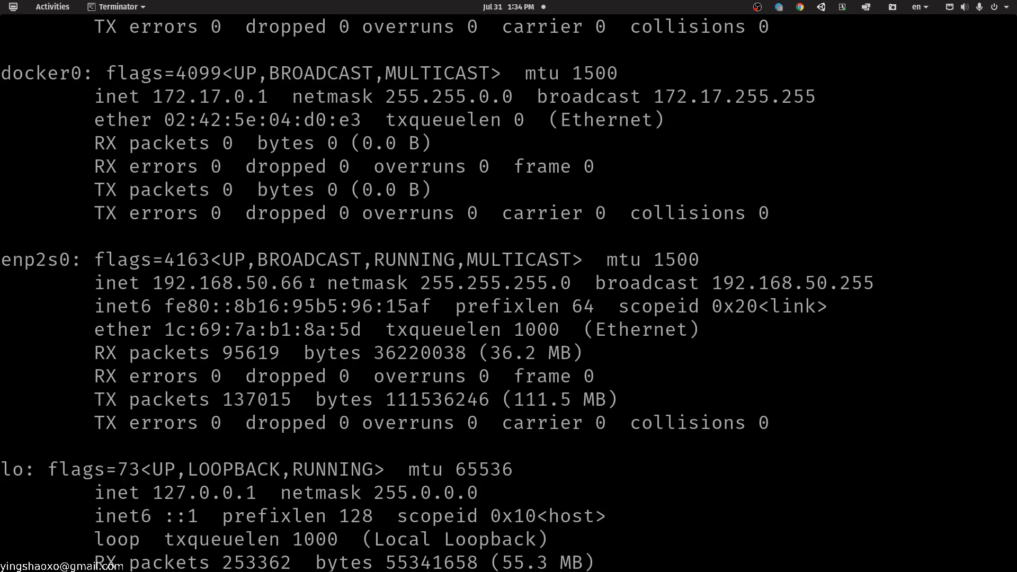
{"action": "double_click", "coordinate": [232, 283]}
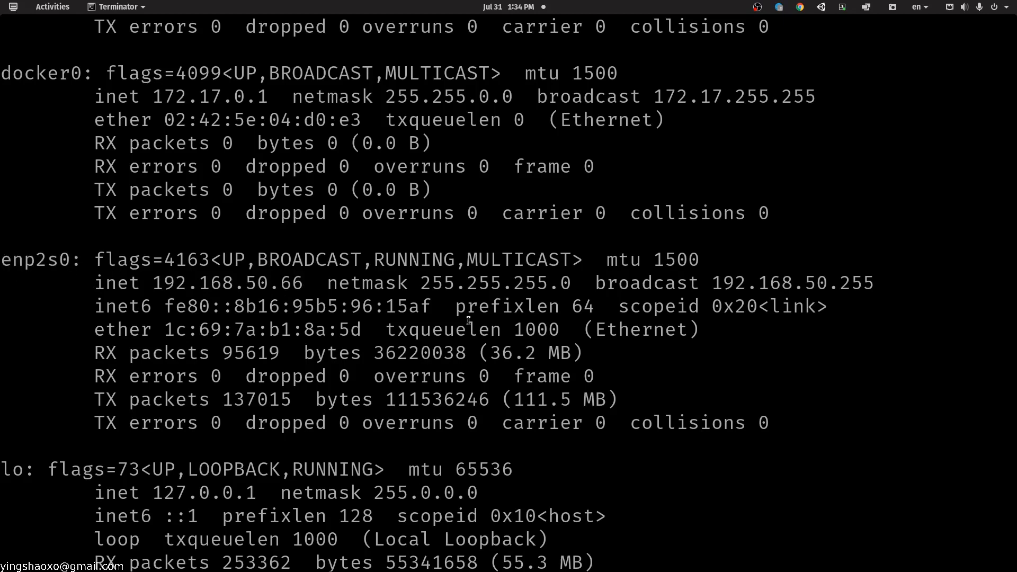
{"action": "double_click", "coordinate": [640, 328]}
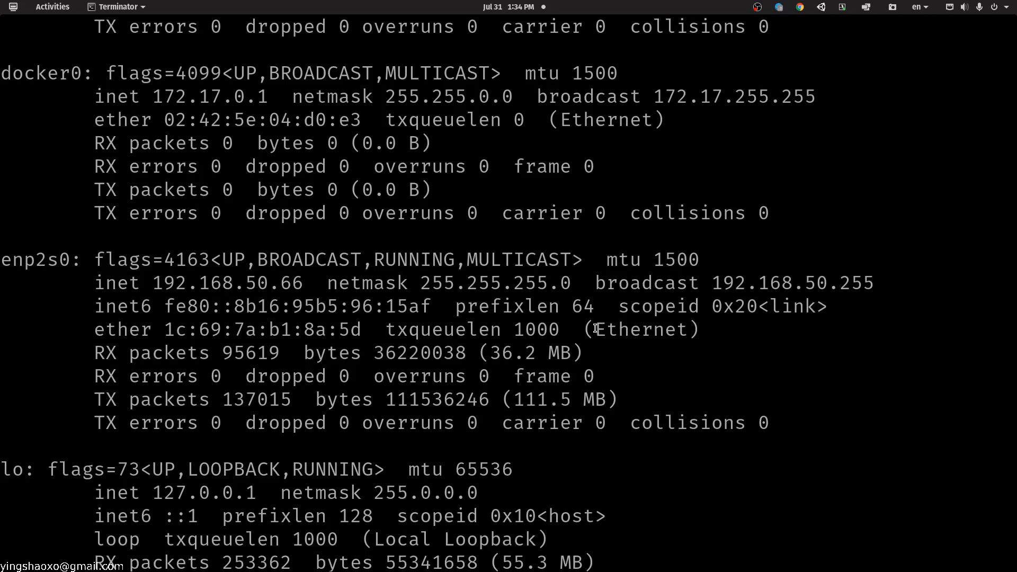
{"action": "double_click", "coordinate": [640, 329]}
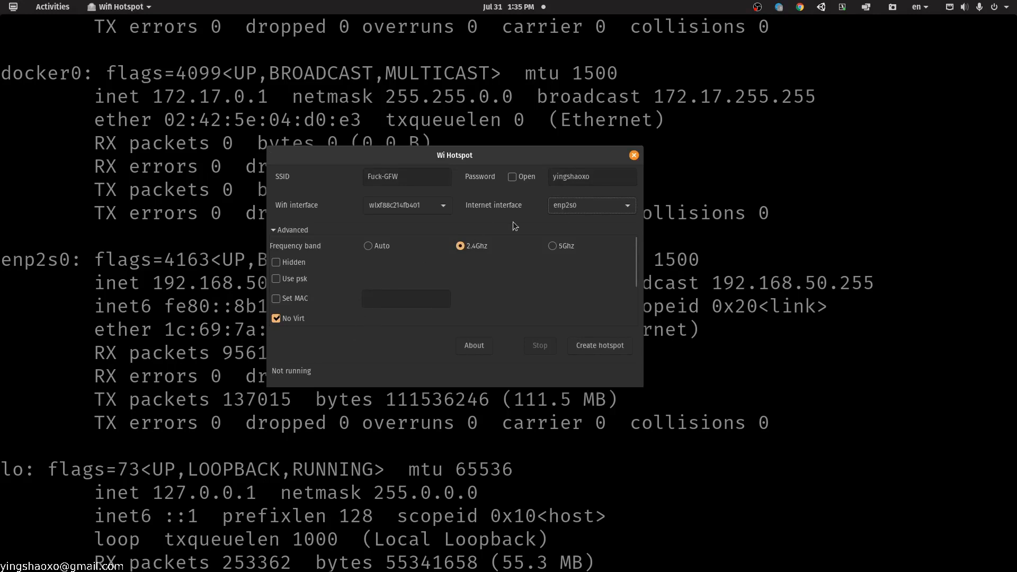
{"action": "mouse_move", "coordinate": [595, 215]}
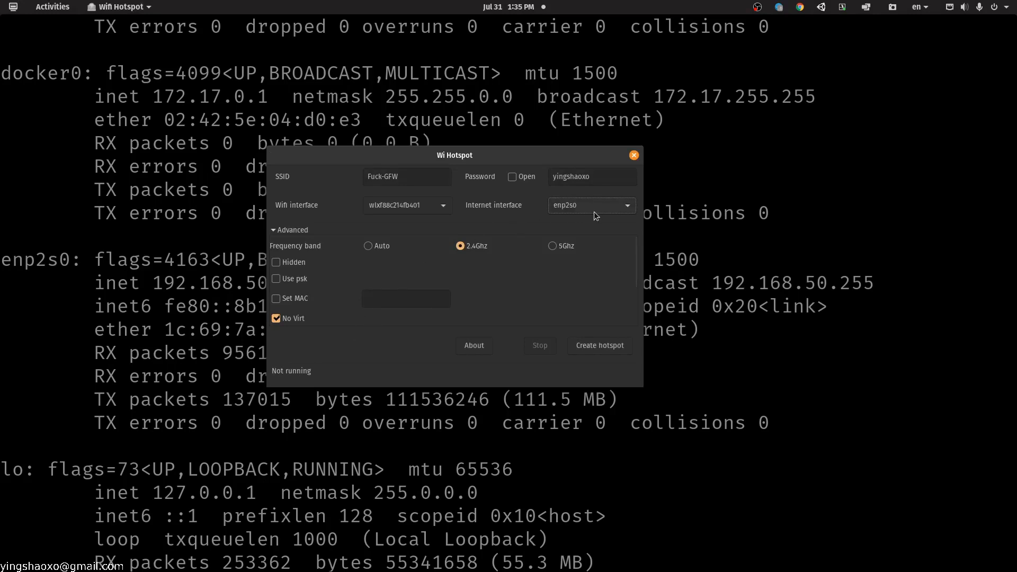
Start the hotspot sharing the enp2s0 connection from the Wi Hotspot window.
{"action": "left_click_drag", "start_coordinate": [455, 155], "coordinate": [417, 190]}
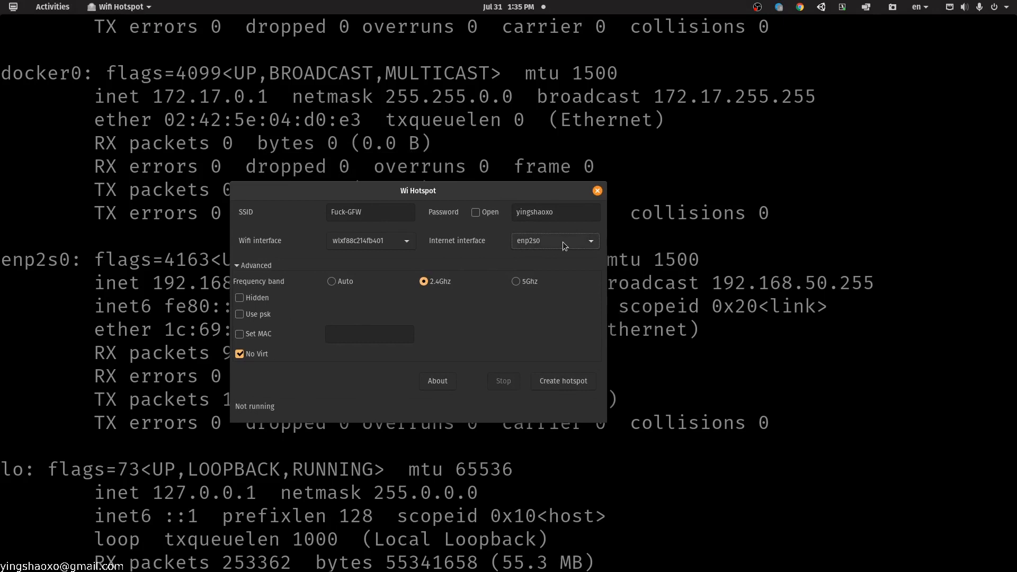
{"action": "mouse_move", "coordinate": [561, 246]}
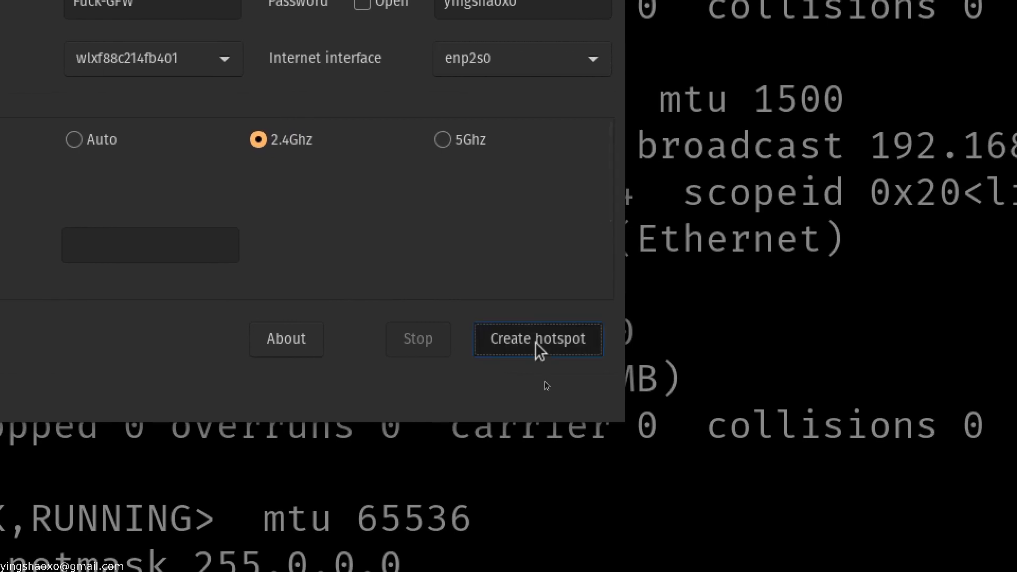
{"action": "left_click", "coordinate": [537, 339]}
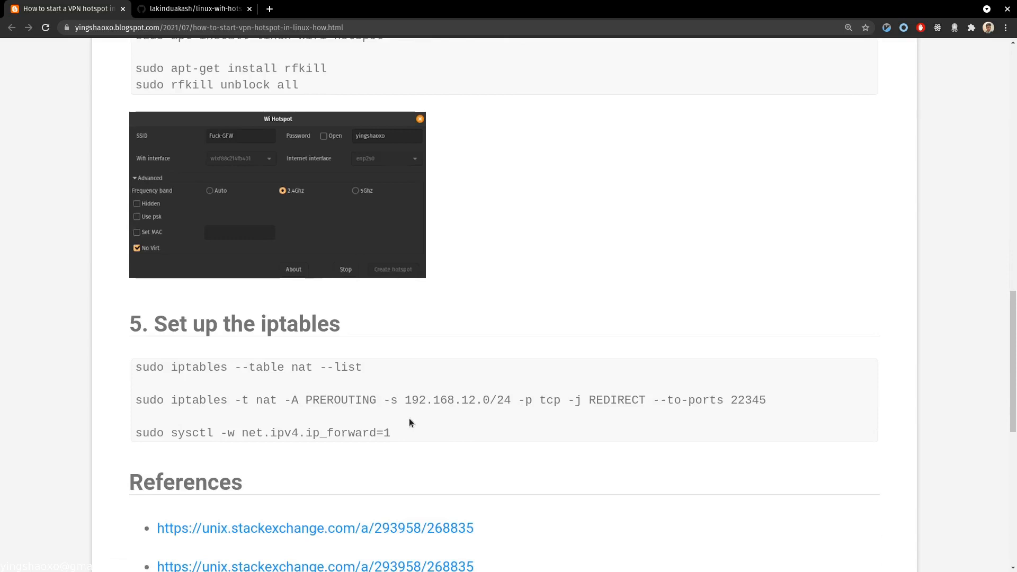
{"action": "mouse_move", "coordinate": [210, 395]}
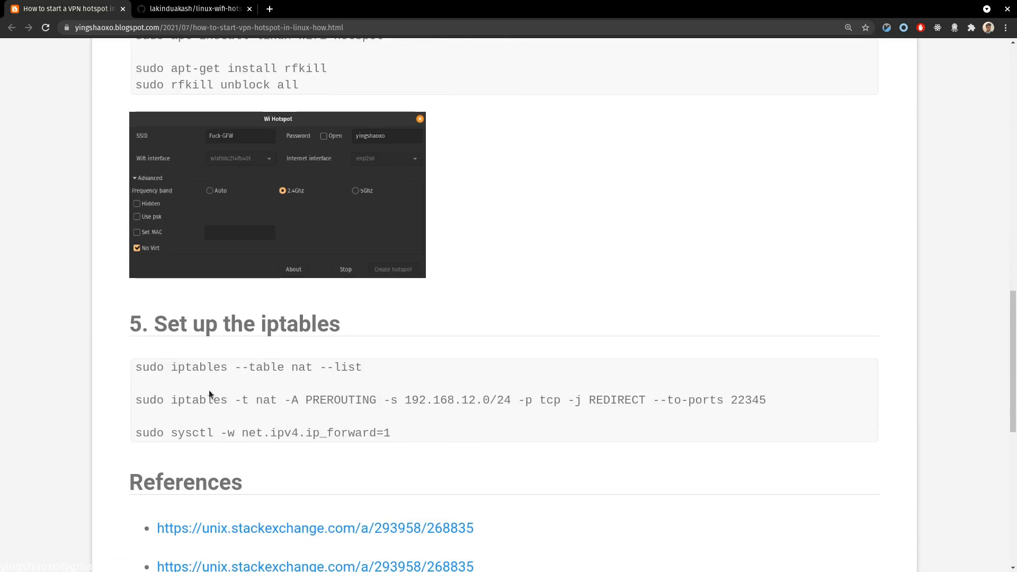
Scroll the Blogger tutorial to the Wi Hotspot screenshot under 'sudo rfkill unblock all'.
{"action": "scroll", "scroll_direction": "down", "scroll_amount": 3}
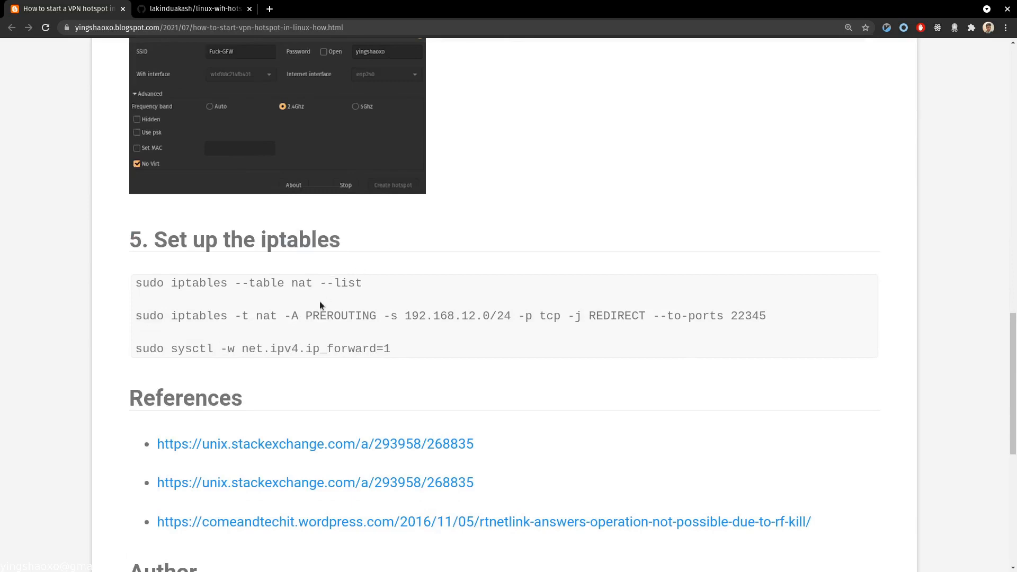
{"action": "left_click", "coordinate": [379, 316]}
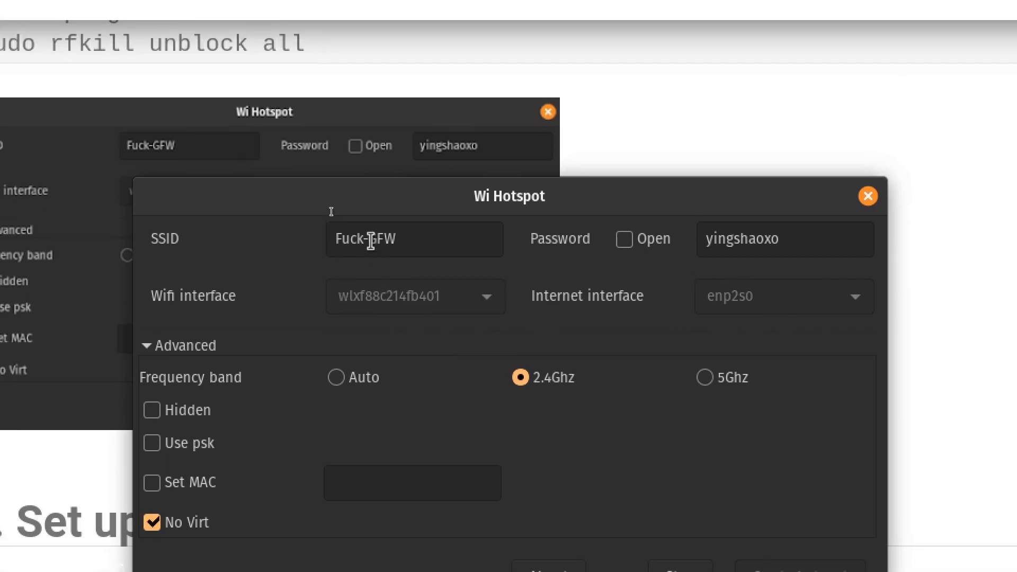
{"action": "double_click", "coordinate": [360, 240]}
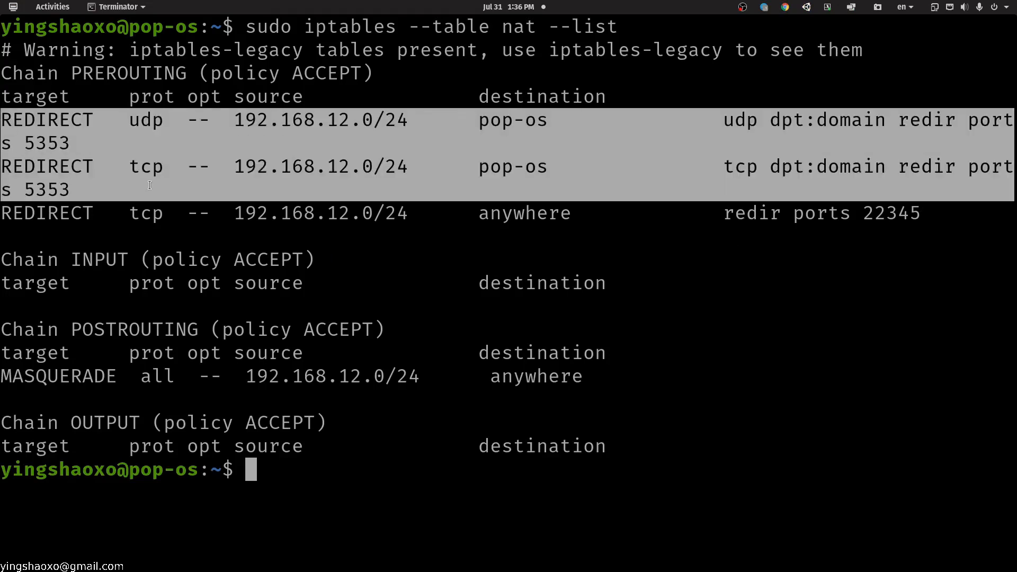
{"action": "mouse_move", "coordinate": [936, 215]}
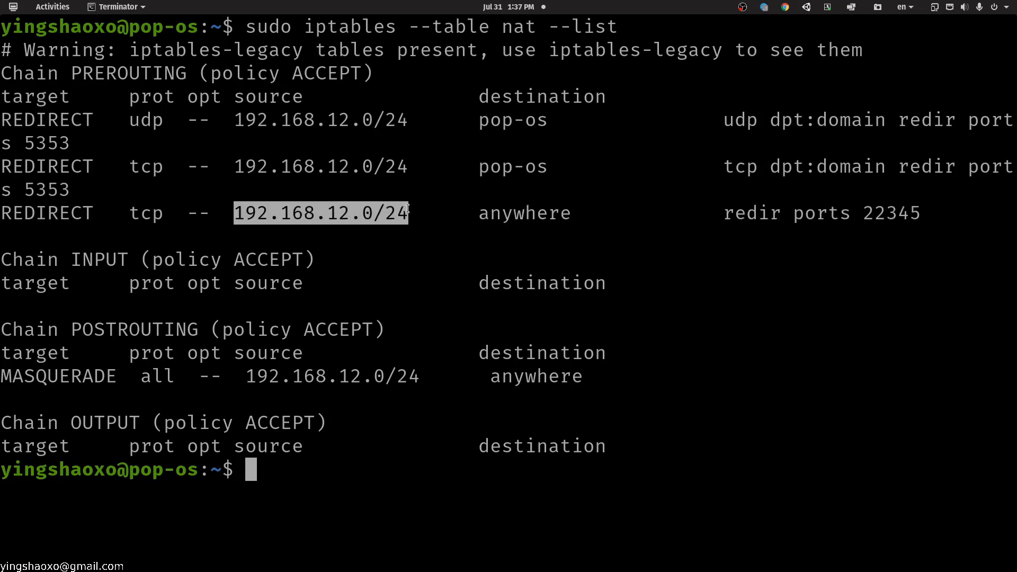
Highlight the NAT REDIRECT rule rows and the 192.168.12.0/24 source subnet in the listing.
{"action": "left_click", "coordinate": [321, 213]}
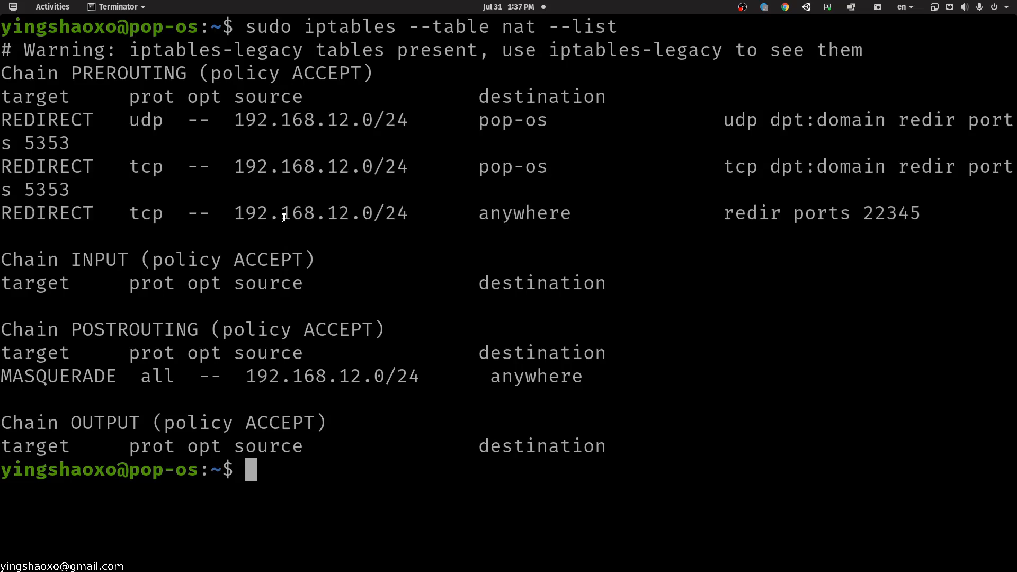
{"action": "left_click_drag", "start_coordinate": [721, 213], "coordinate": [920, 213]}
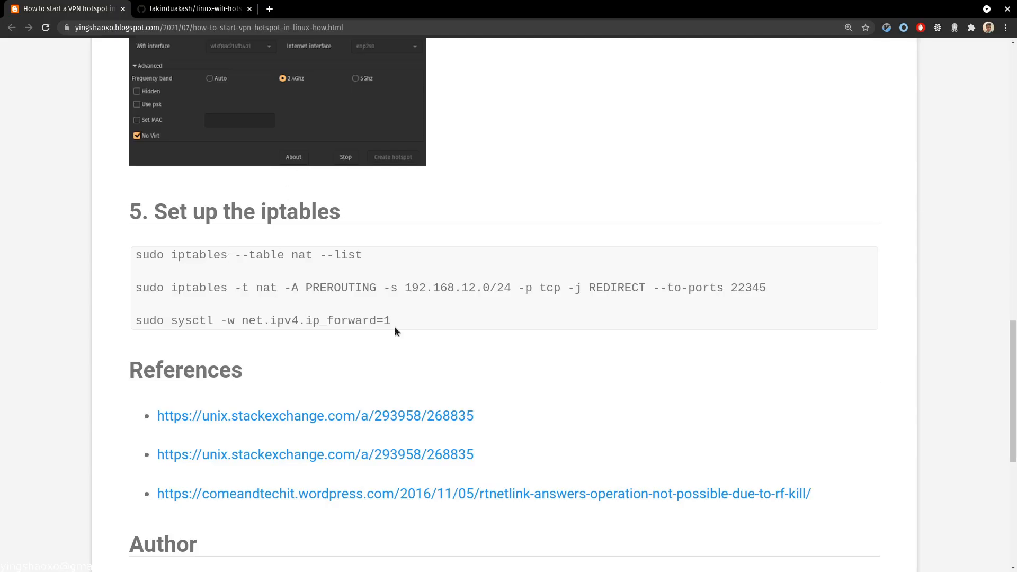
{"action": "mouse_move", "coordinate": [401, 325]}
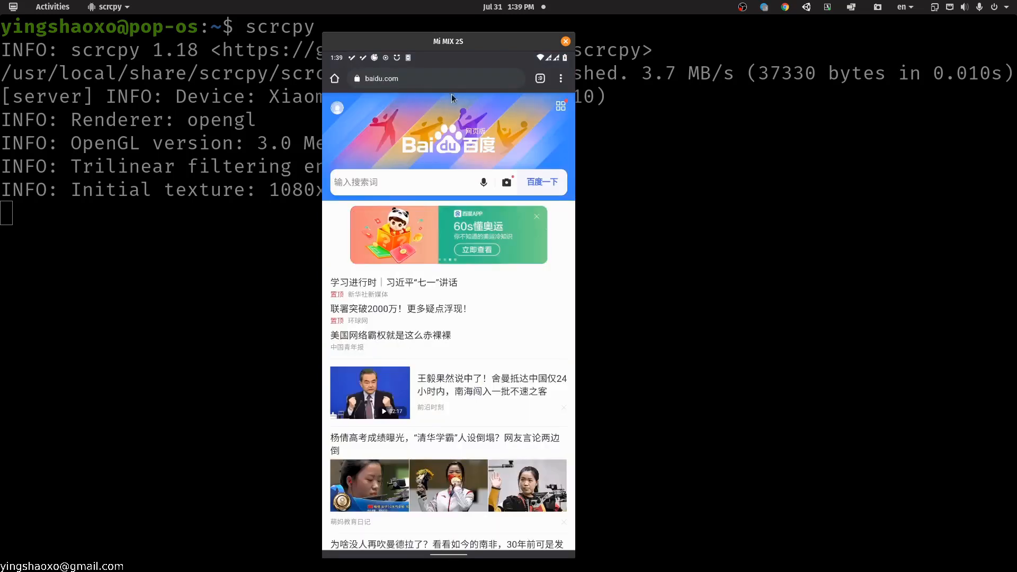
Search 'goo' in the mirrored phone's browser to load Google results through the hotspot.
{"action": "left_click", "coordinate": [559, 78]}
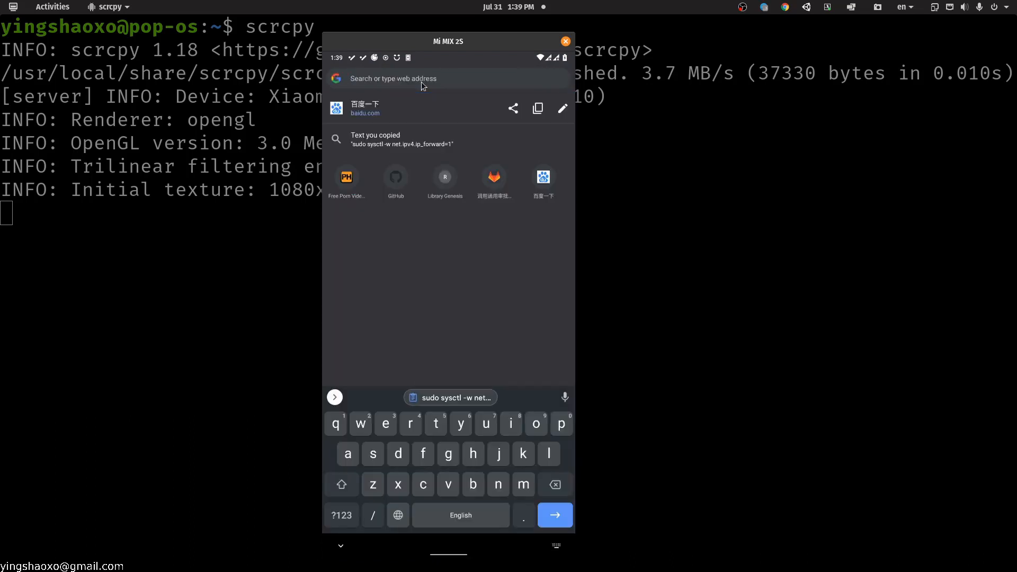
{"action": "type", "text": "goo"}
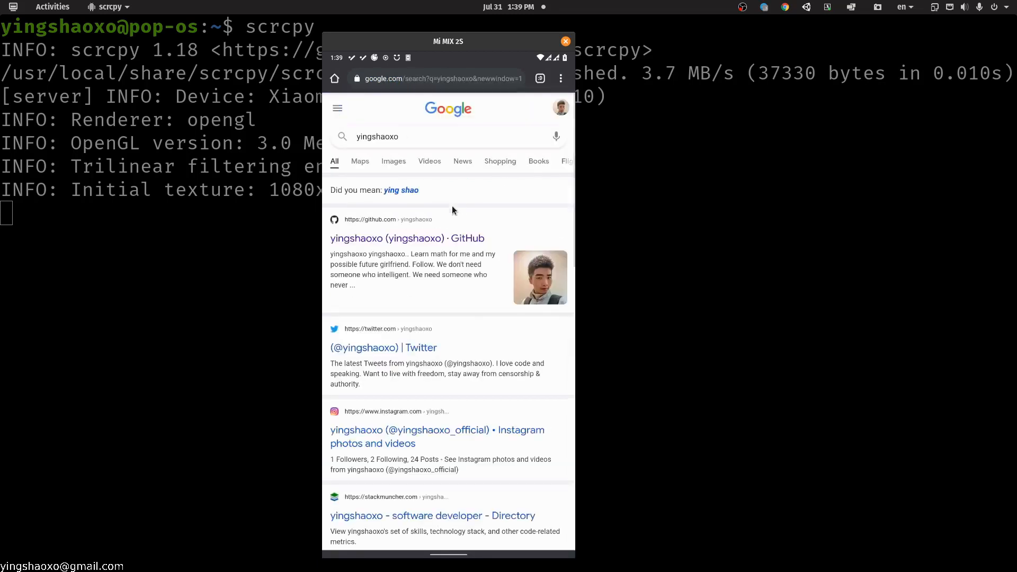
{"action": "mouse_move", "coordinate": [570, 237]}
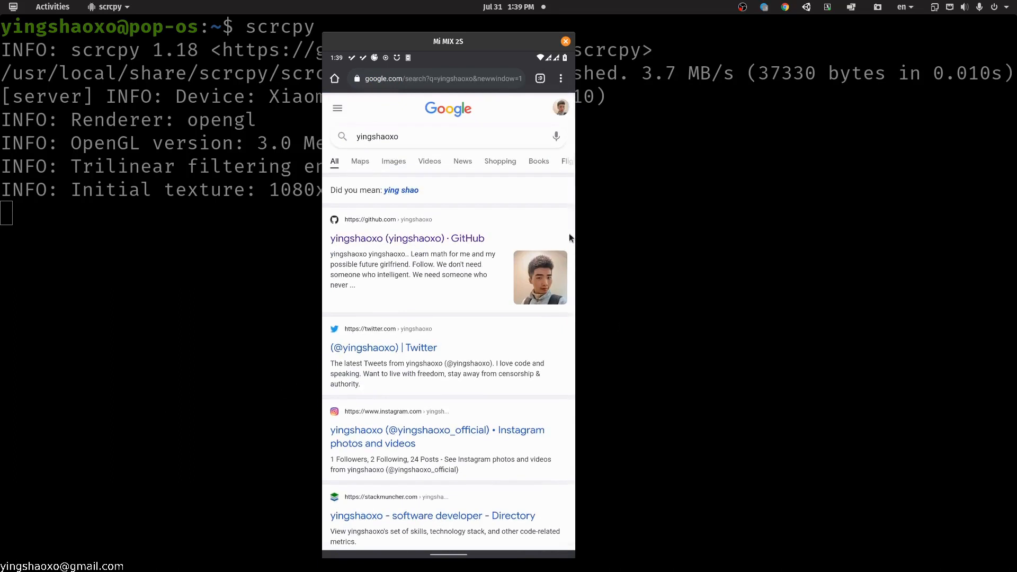
{"action": "left_click", "coordinate": [564, 41]}
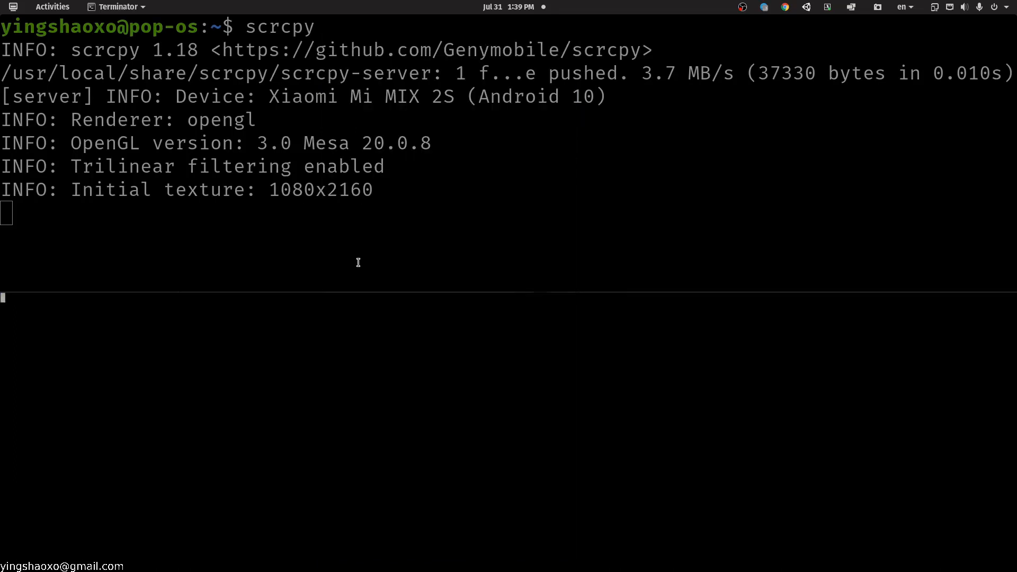
Flush all NAT rules with 'sudo iptables -t nat -F'.
{"action": "type", "text": "sudo vim /etc/redsocks.conf"}
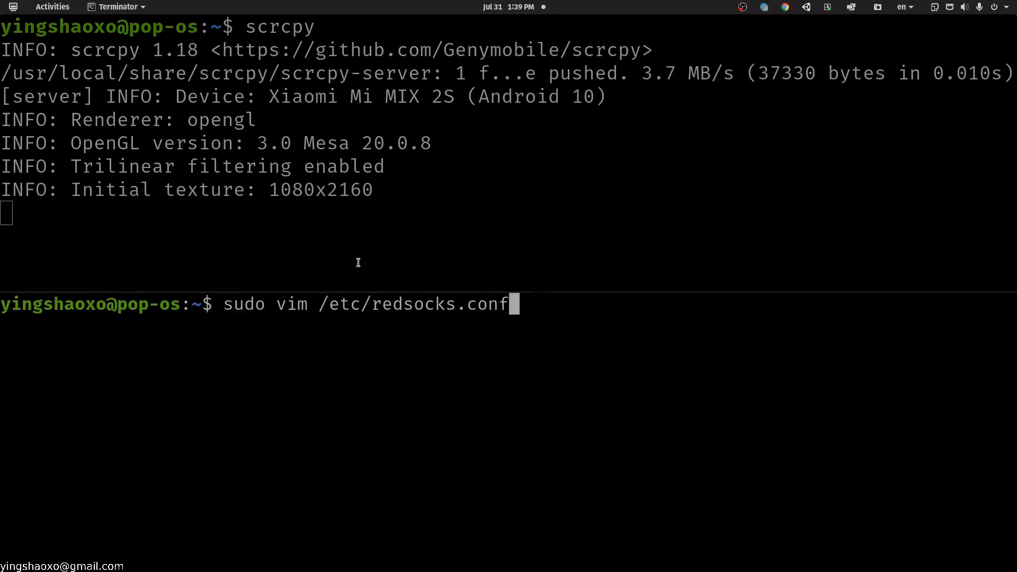
{"action": "type", "text": "sudo iptables -t nat -F"}
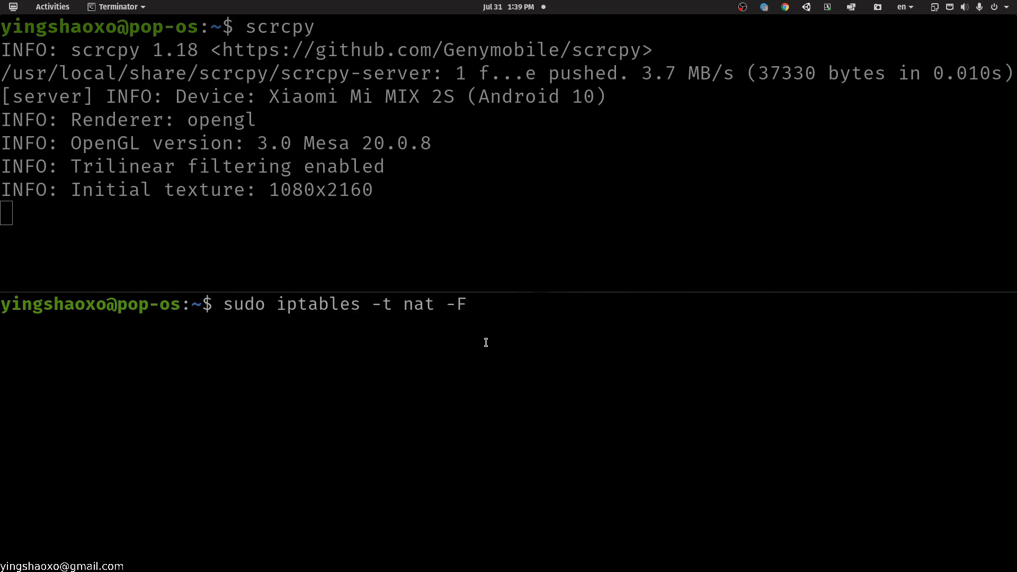
{"action": "key", "text": "alt+Tab"}
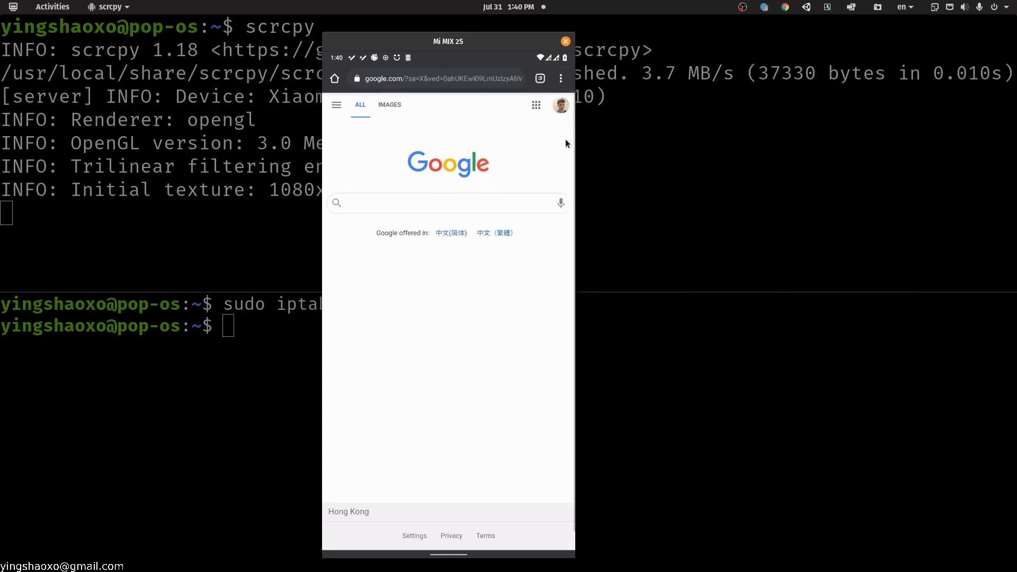
List the nat table with 'sudo iptables --table nat --list' to confirm all chains are empty.
{"action": "left_click", "coordinate": [565, 41]}
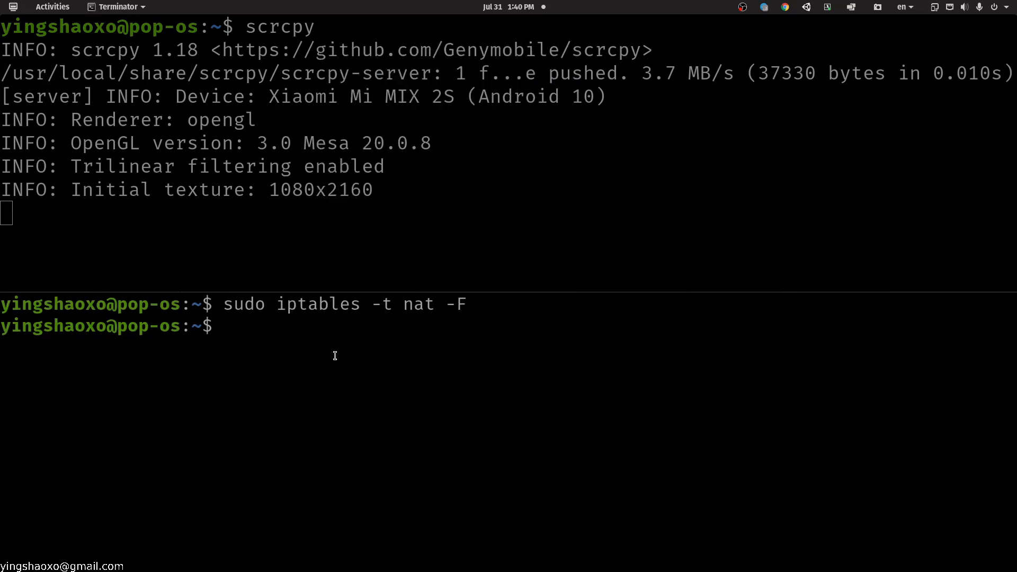
{"action": "type", "text": "sudo iptables --table nat --list"}
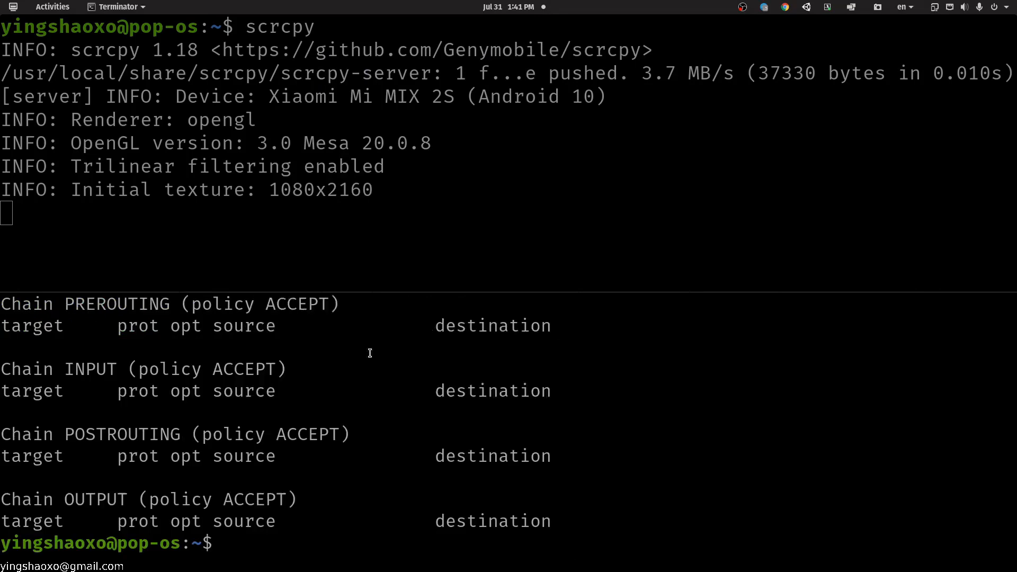
{"action": "left_click", "coordinate": [466, 317]}
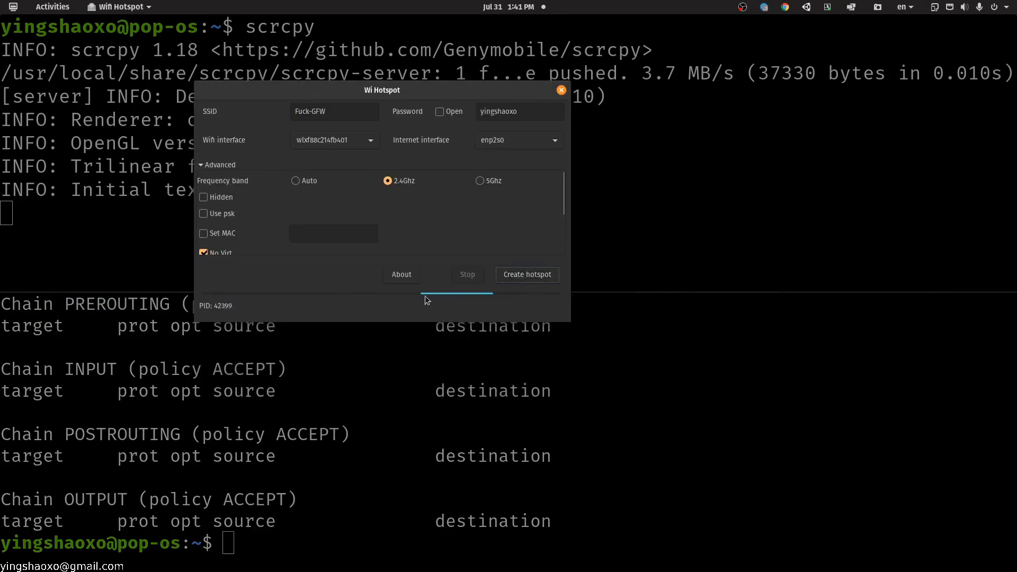
Restart the hotspot and try the phone's address bar to confirm no internet connection.
{"action": "left_click", "coordinate": [561, 89]}
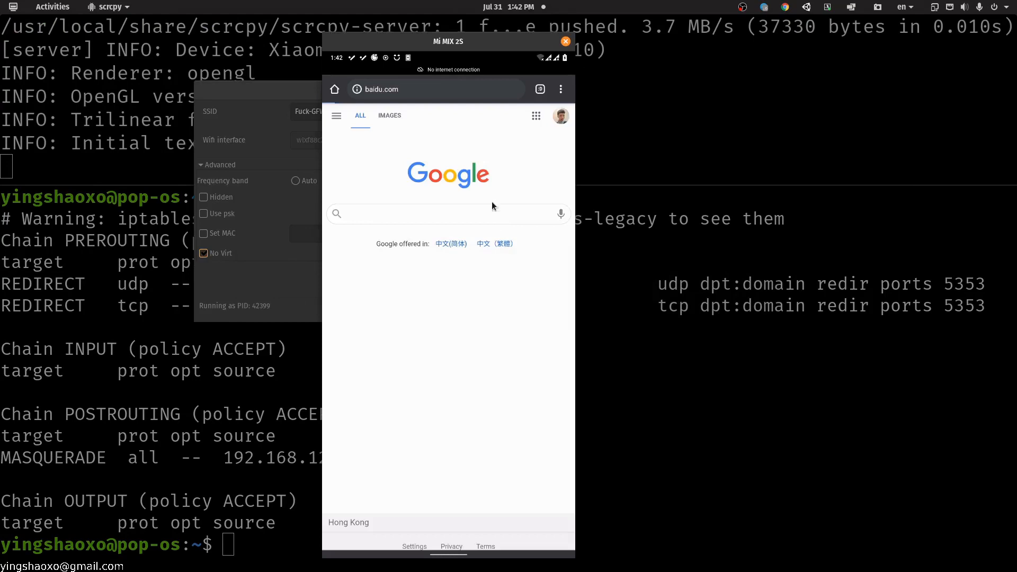
{"action": "left_click", "coordinate": [422, 89]}
{"action": "type", "text": "goo"}
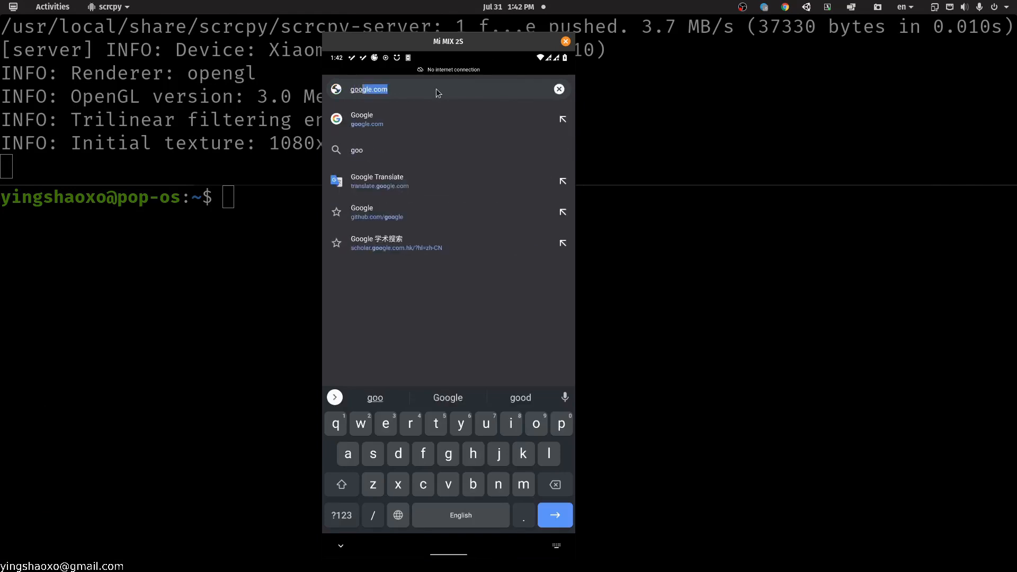
Return to the terminal and end the scrcpy phone mirroring session.
{"action": "left_click", "coordinate": [565, 41]}
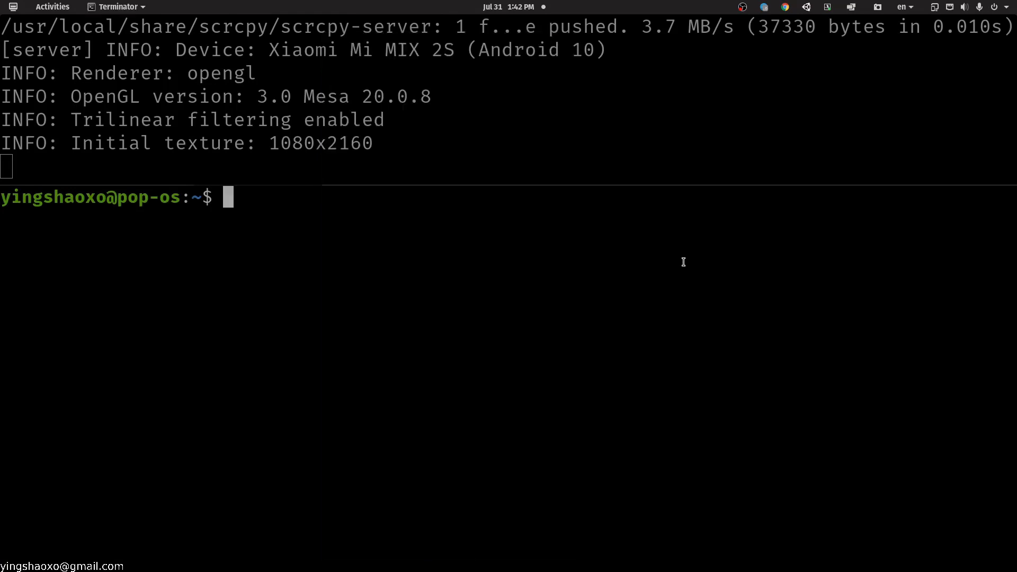
{"action": "mouse_move", "coordinate": [324, 158]}
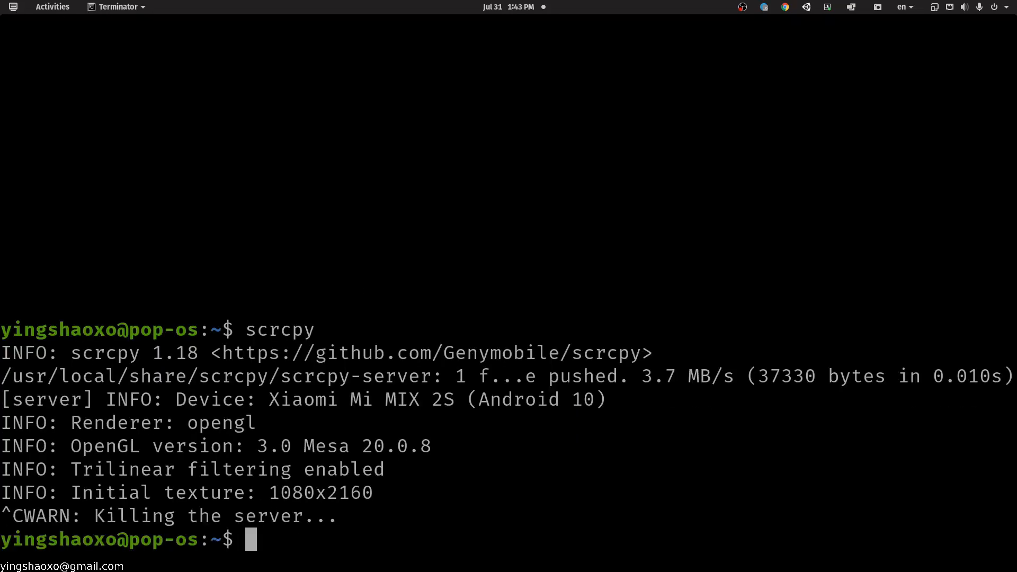
{"action": "type", "text": "ls"}
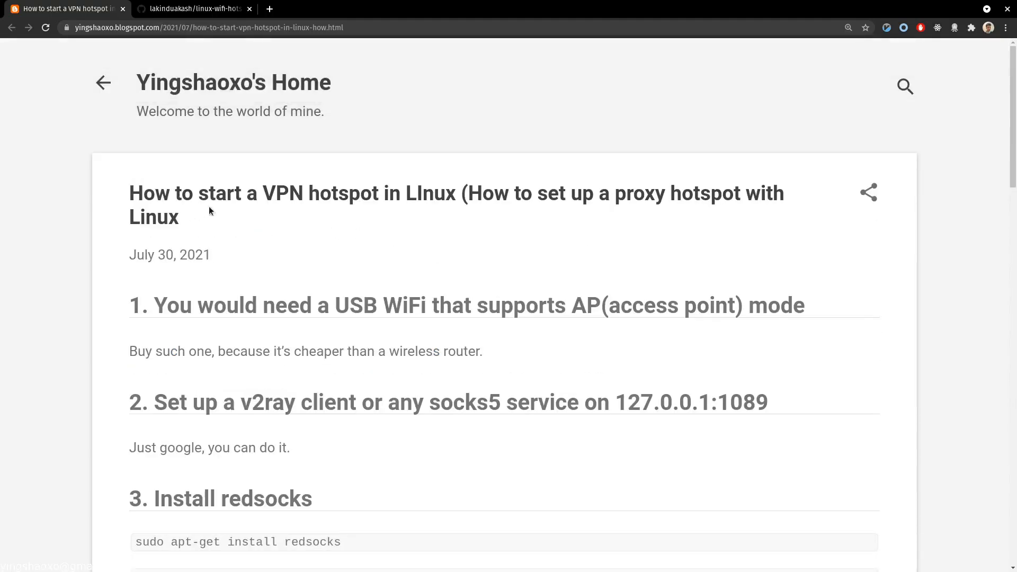
{"action": "mouse_move", "coordinate": [444, 212]}
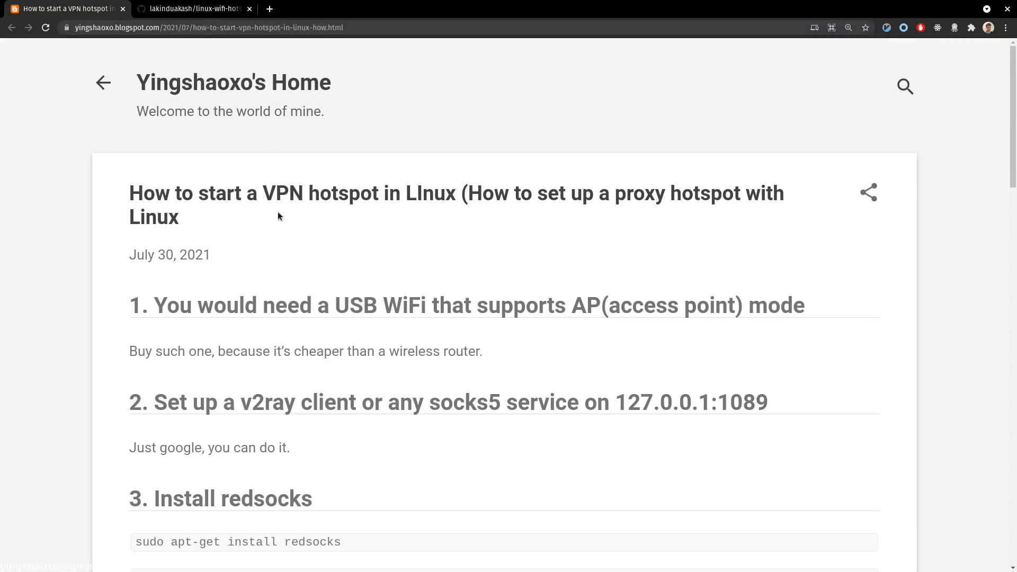
{"action": "mouse_move", "coordinate": [333, 214]}
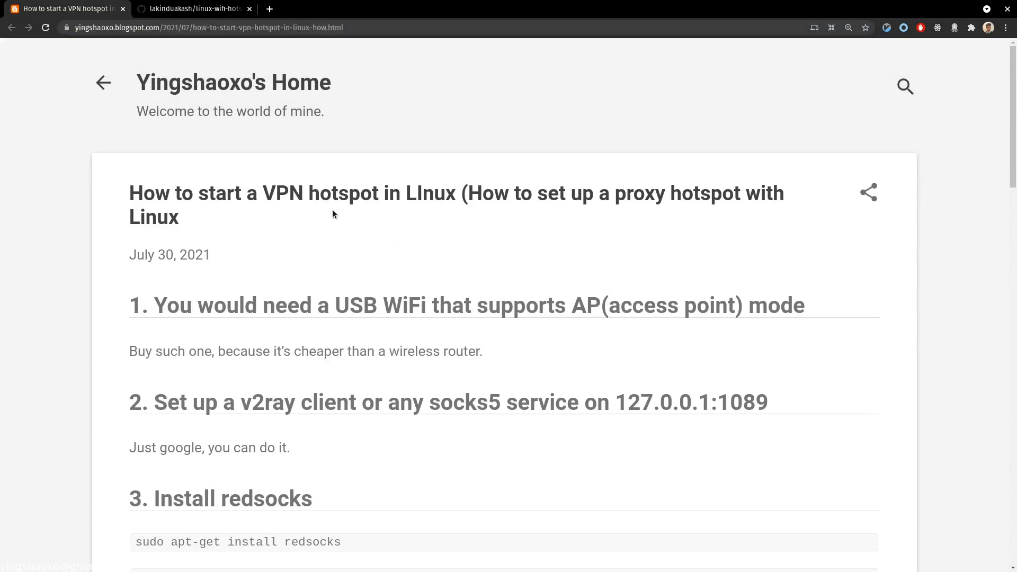
{"action": "mouse_move", "coordinate": [204, 225]}
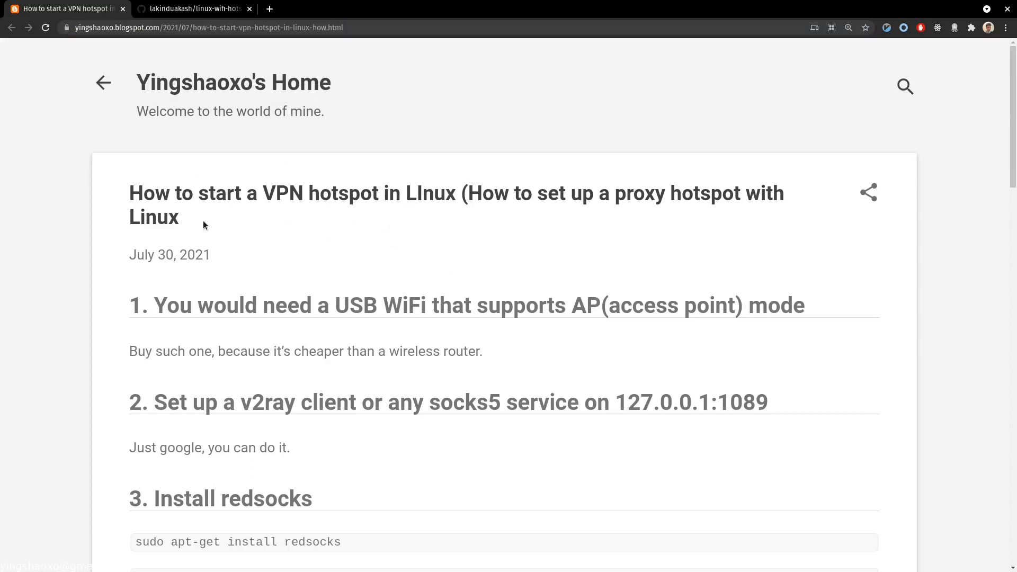